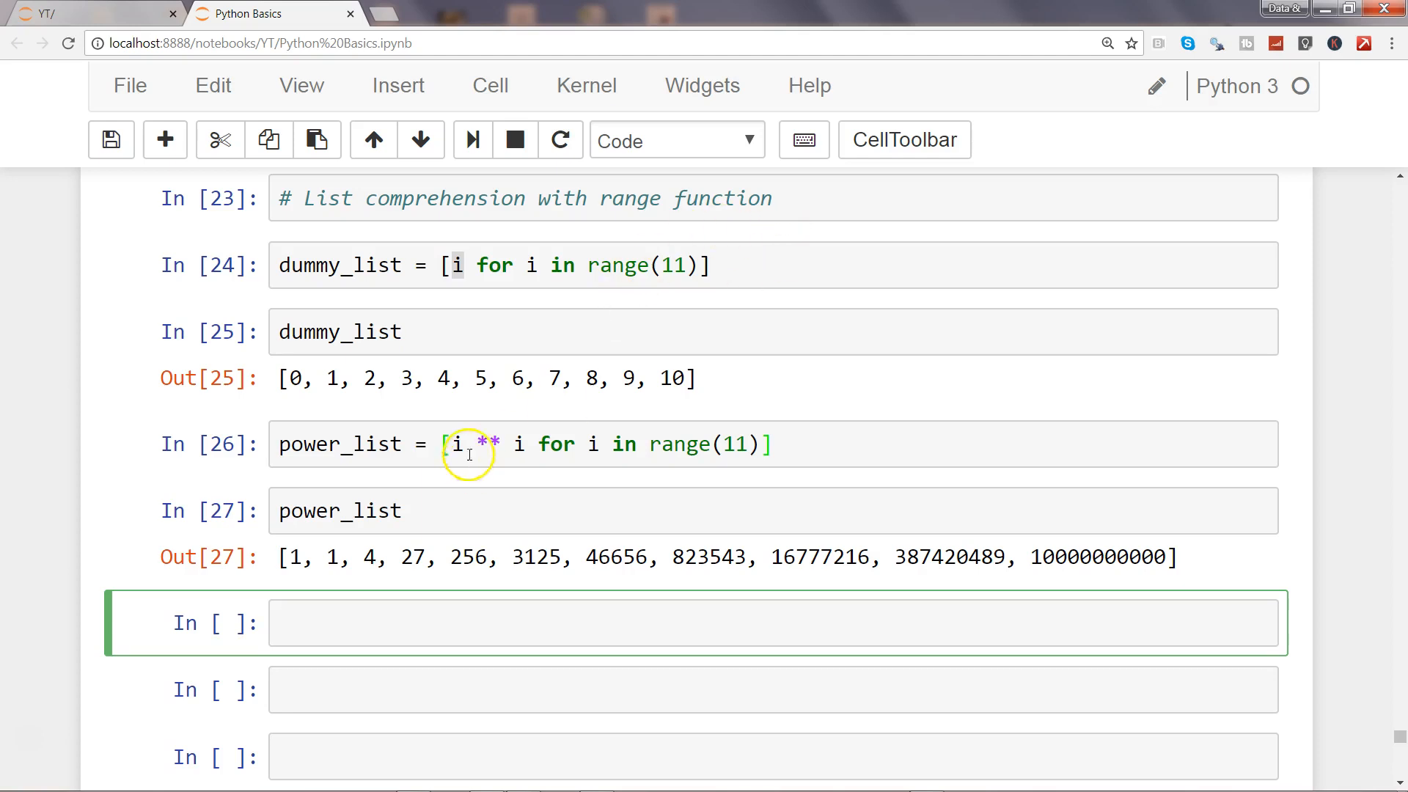
pyautogui.moveTo(403, 457)
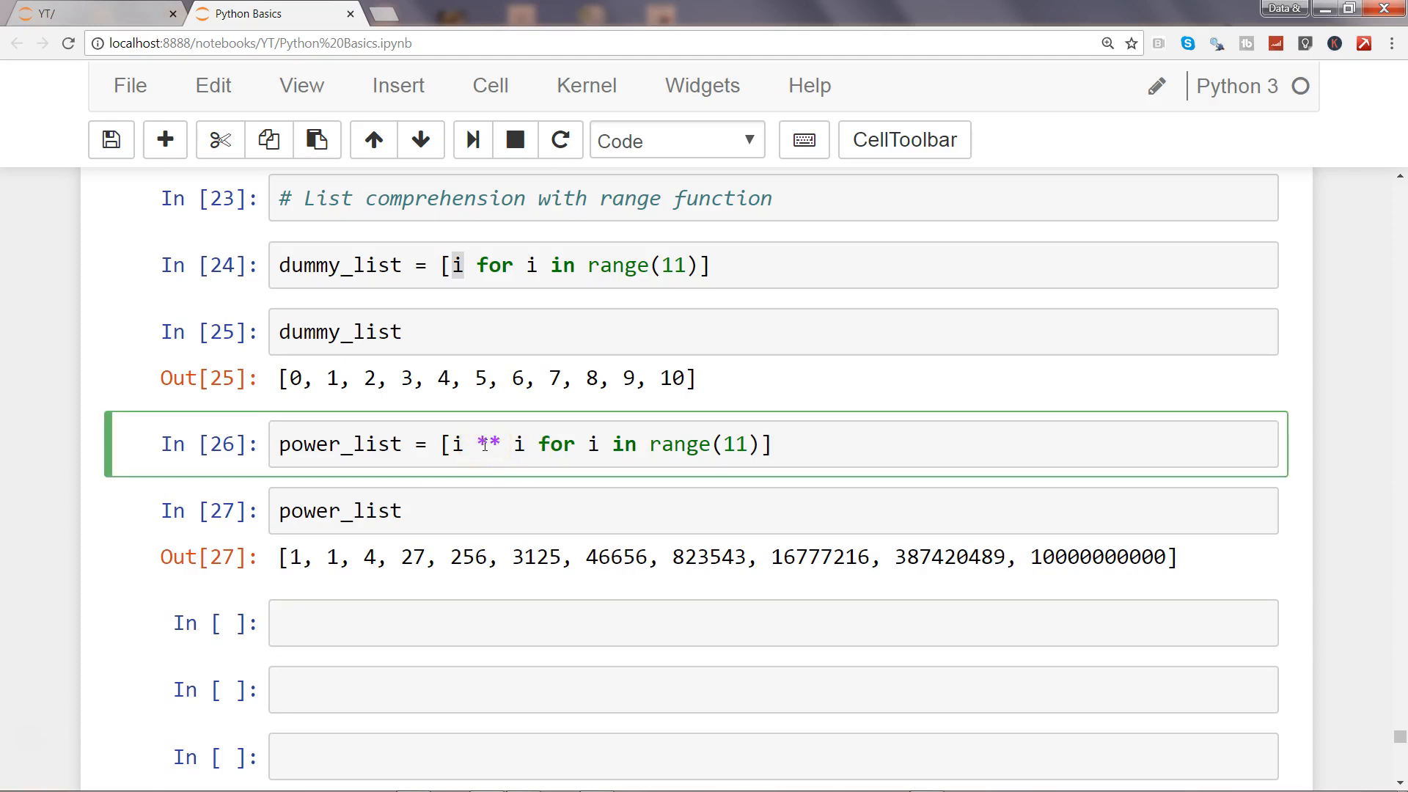
pyautogui.moveTo(506, 449)
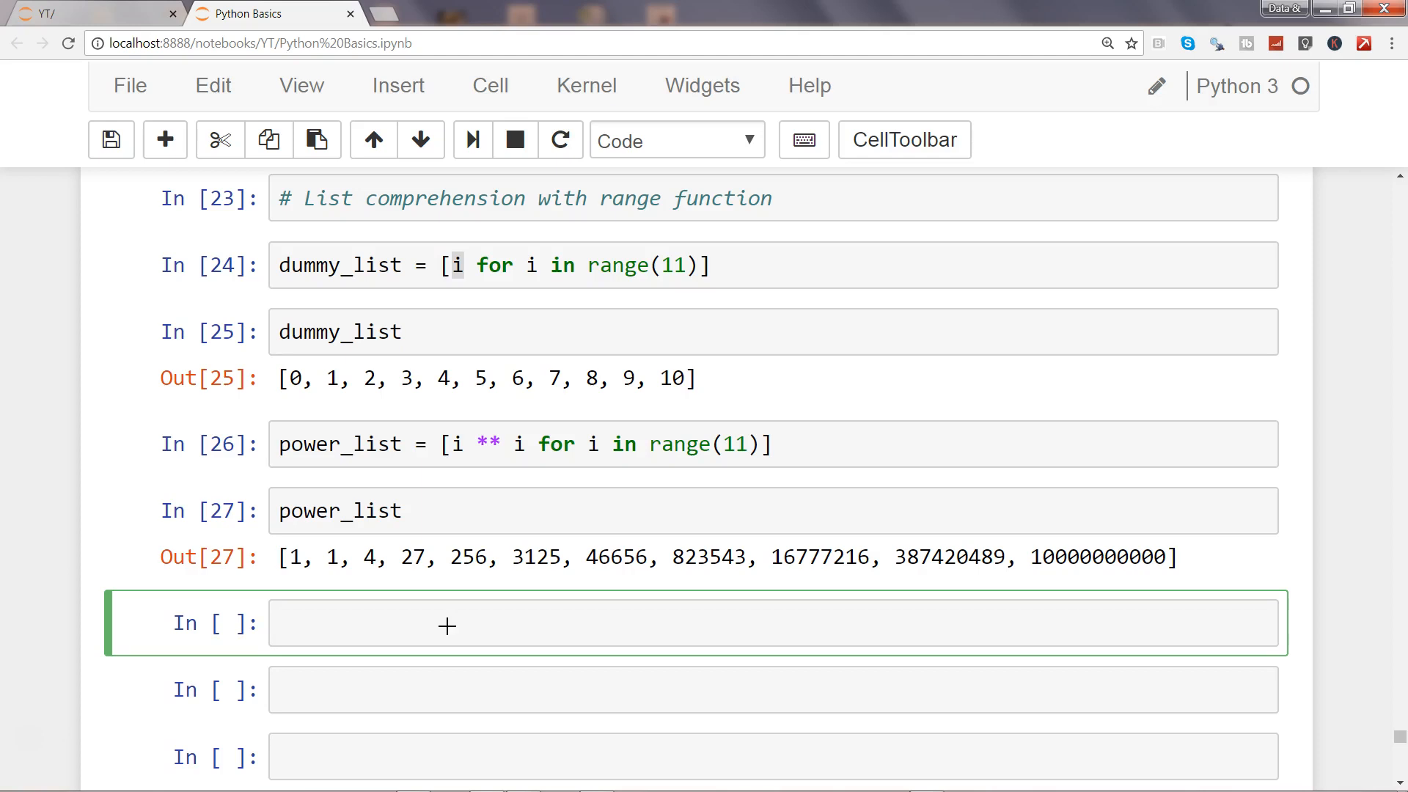
# Define attendance = [35,37,32,30,34] and move into the empty cell below.
pyautogui.write('attendance = [35,37,32,30,34]')
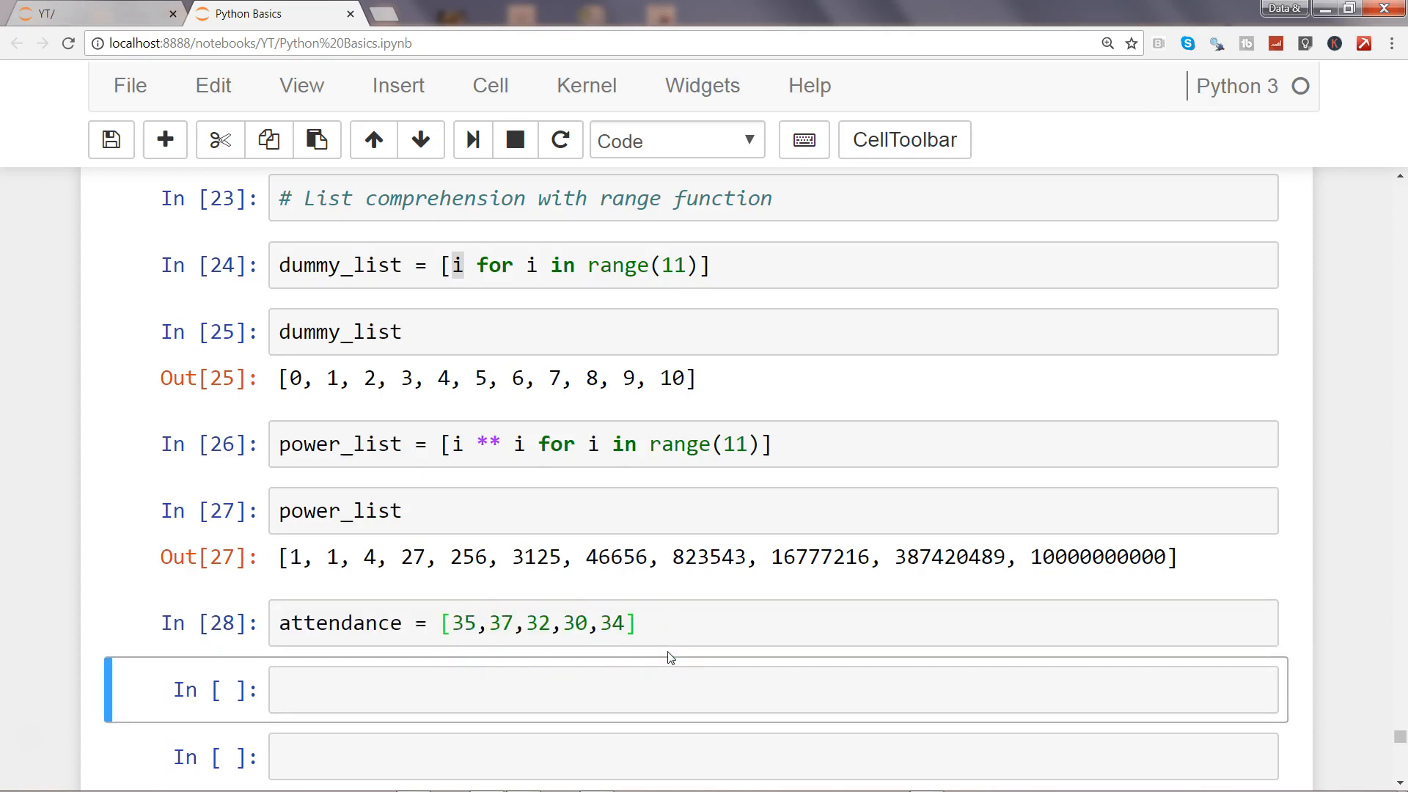
pyautogui.click(668, 704)
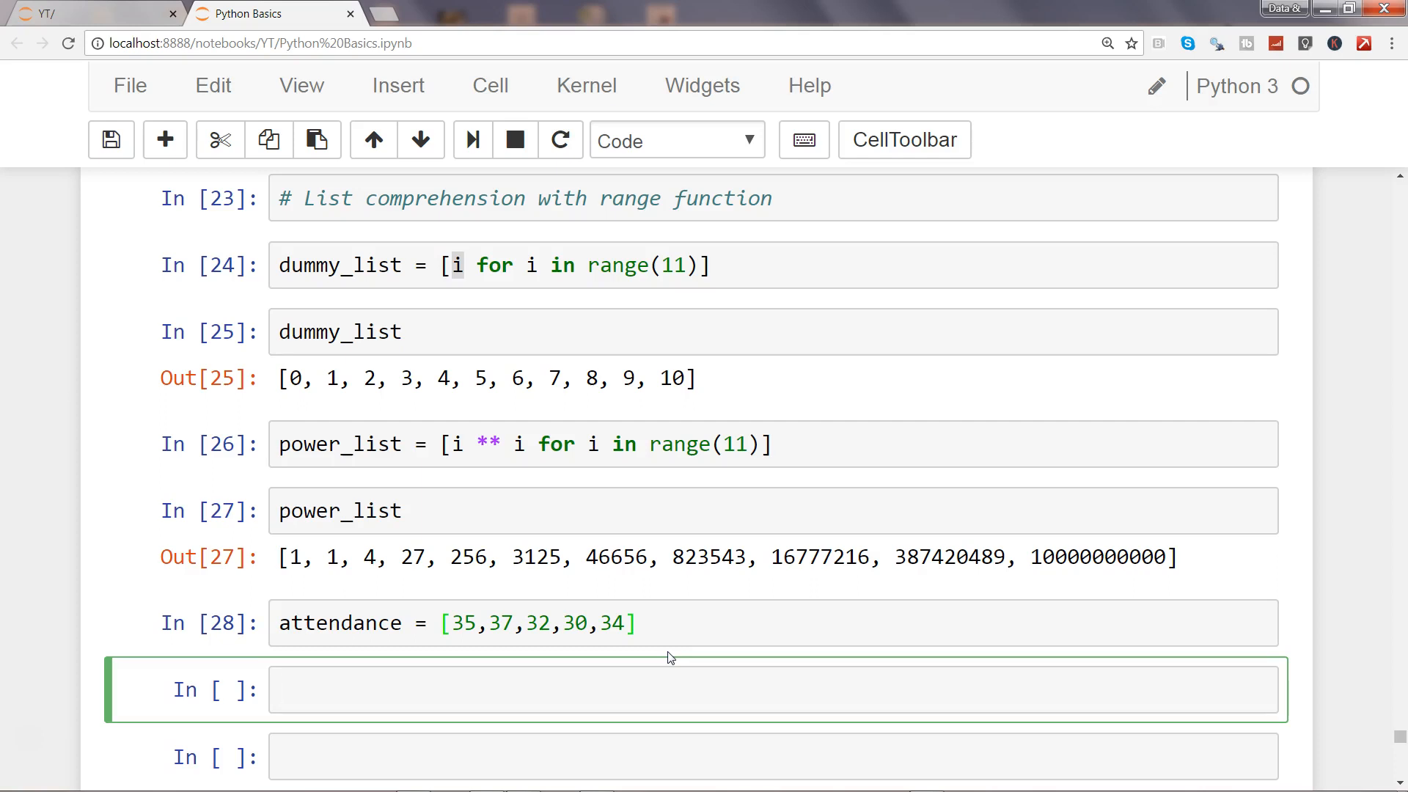
# Define abv_avg_list = [i for i in attendance if i >= 35] and display it as [35, 37].
pyautogui.write('ab')
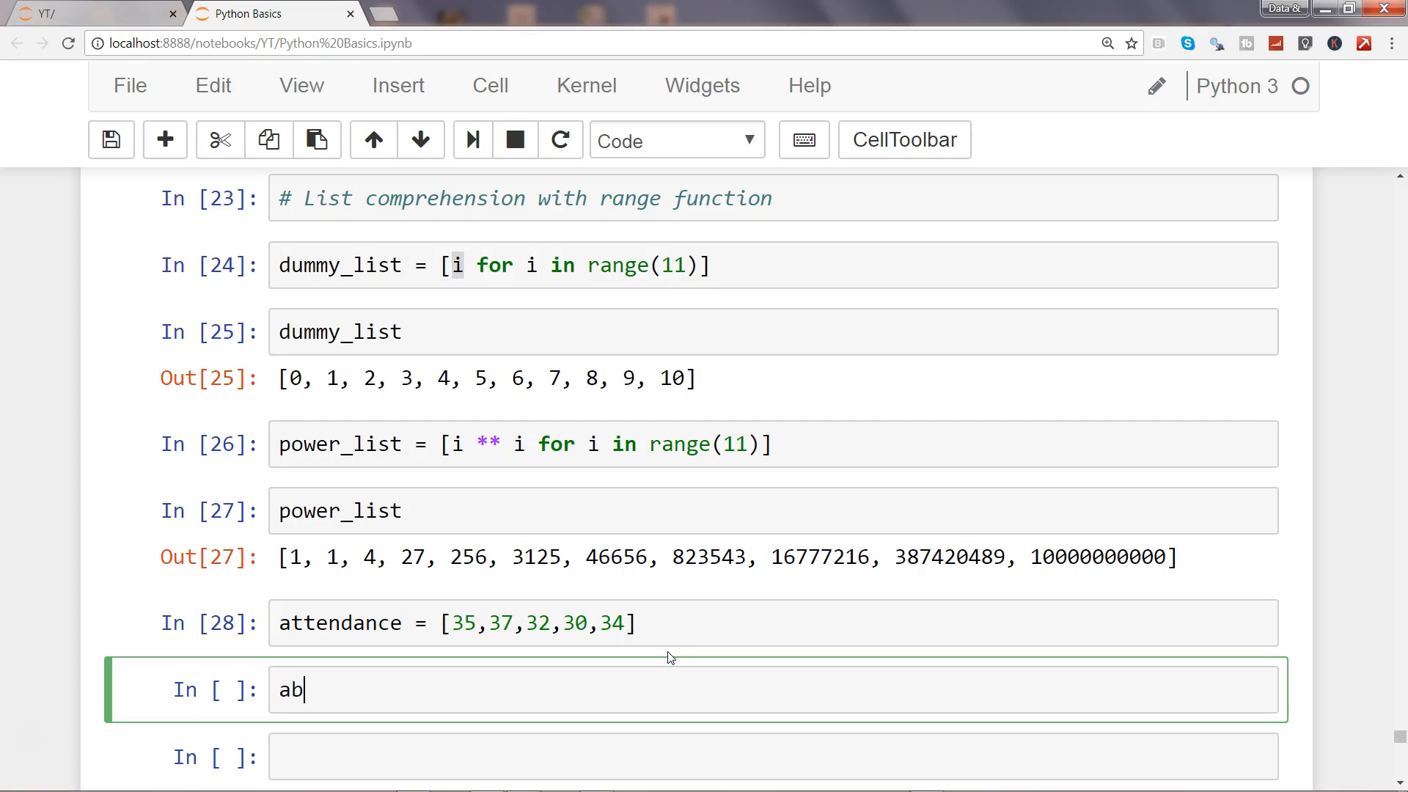
pyautogui.write('v_av')
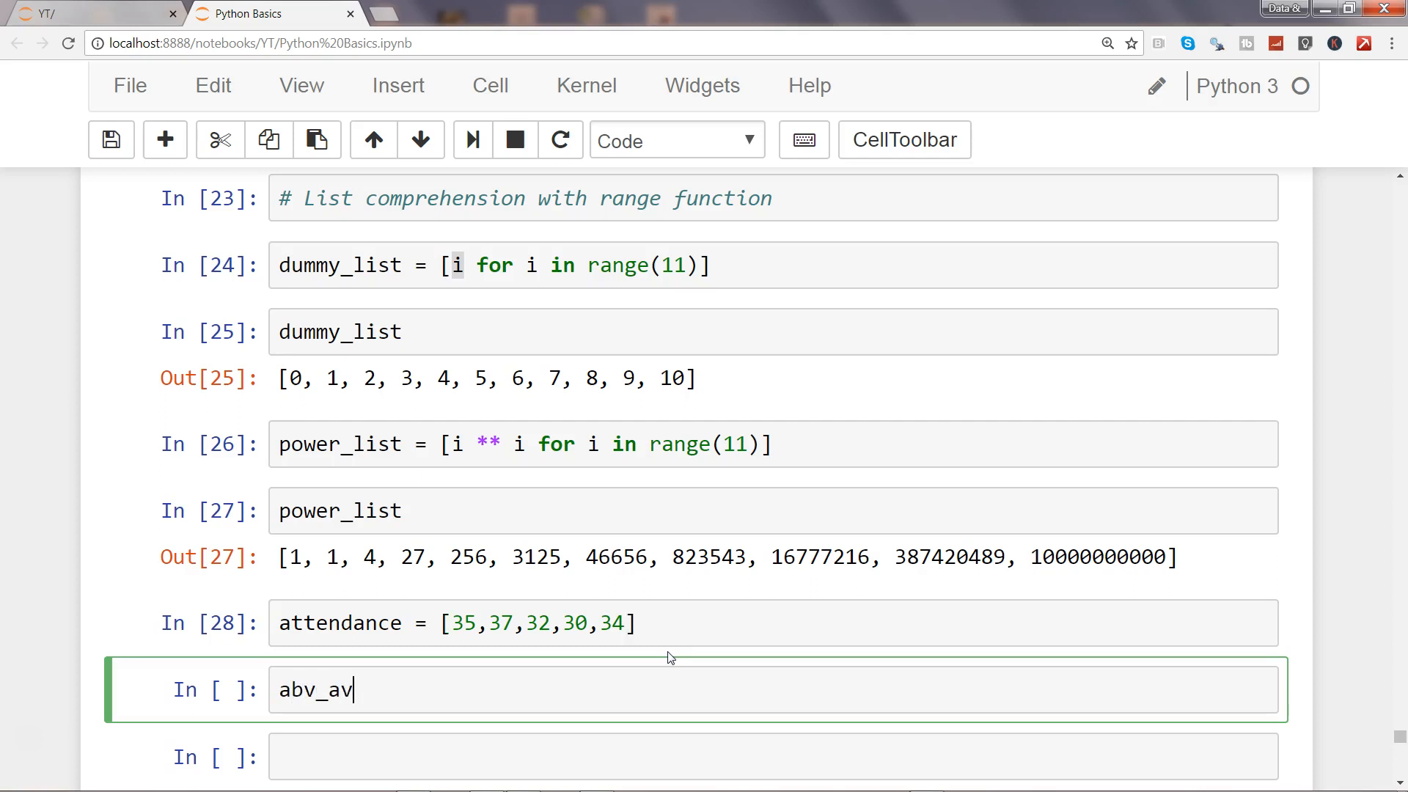
pyautogui.write('g_list =')
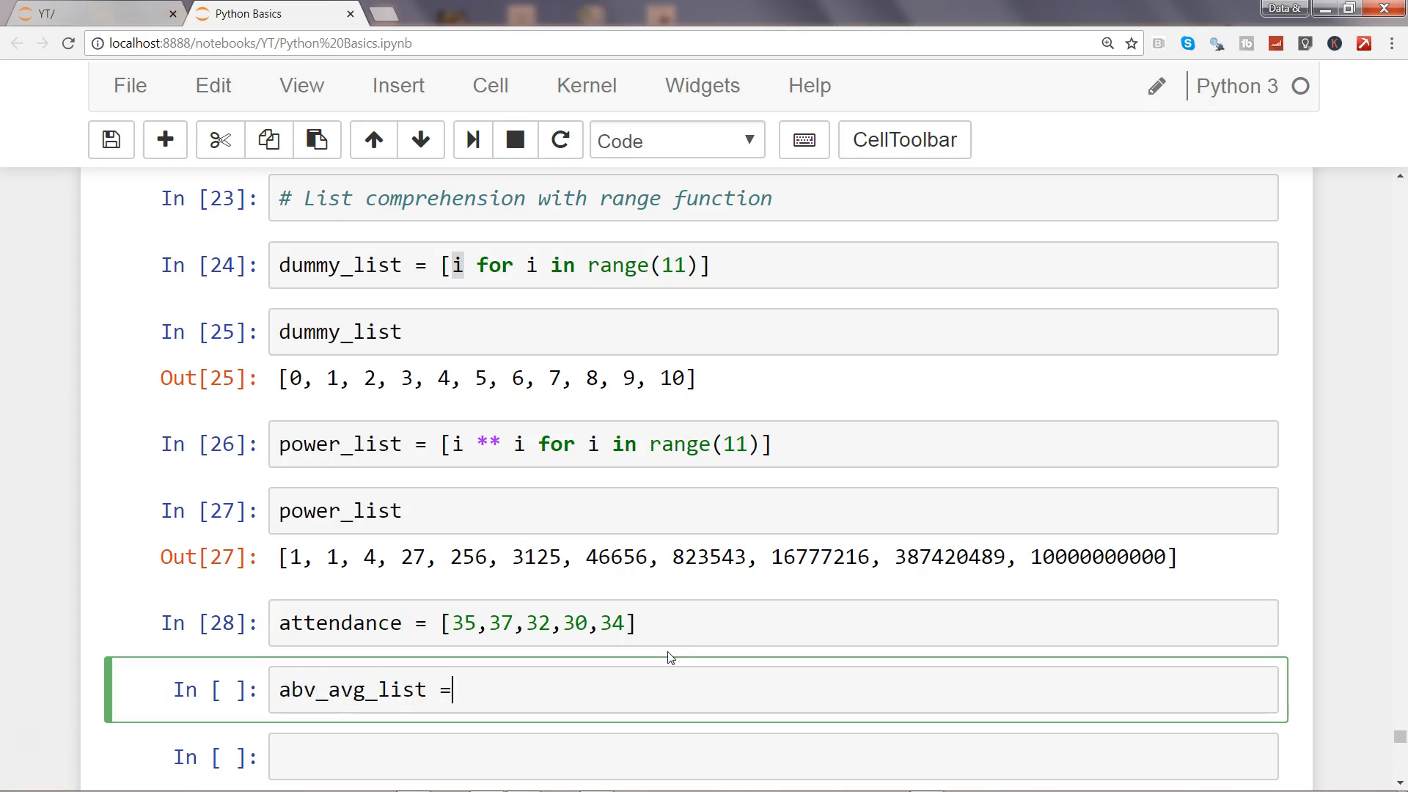
pyautogui.write('[]')
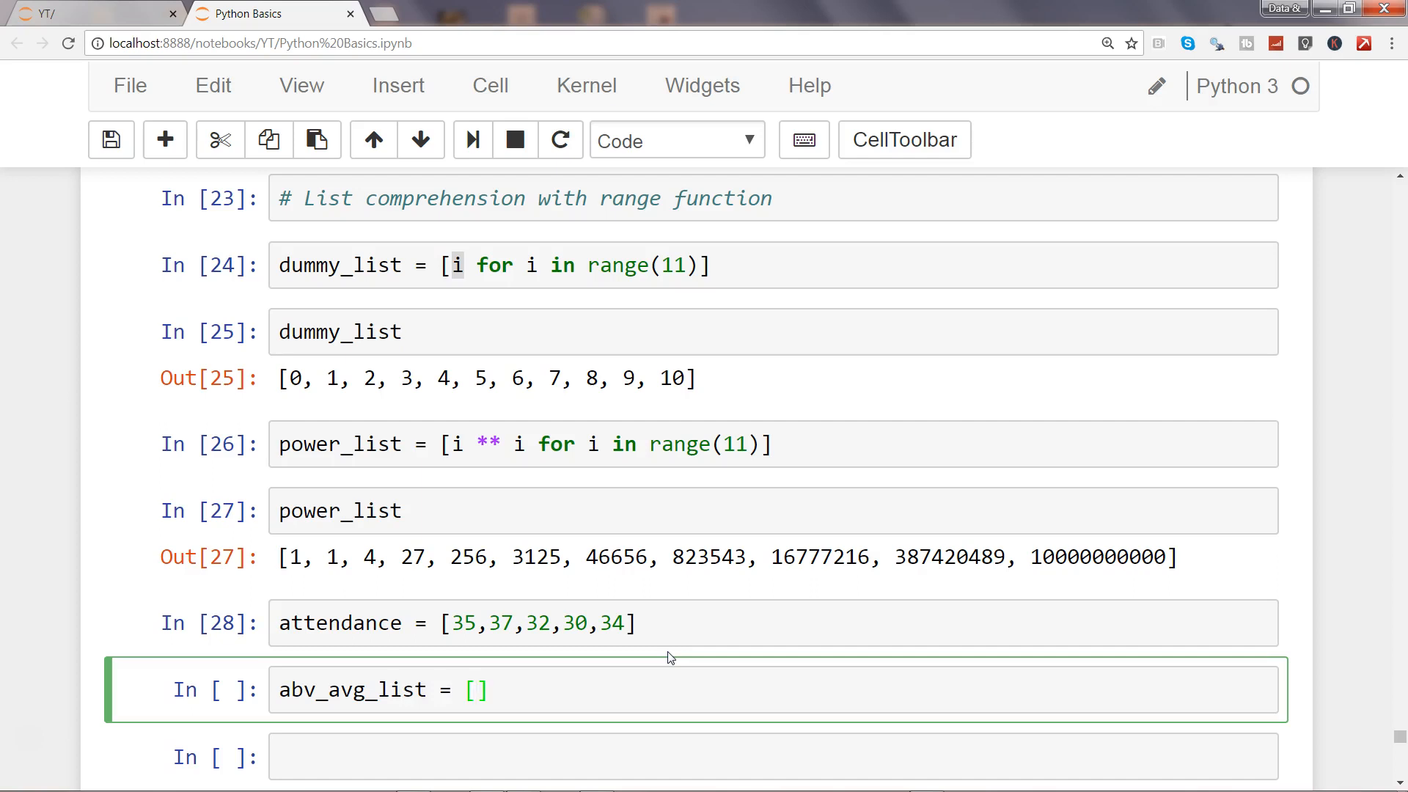
pyautogui.write('i for i')
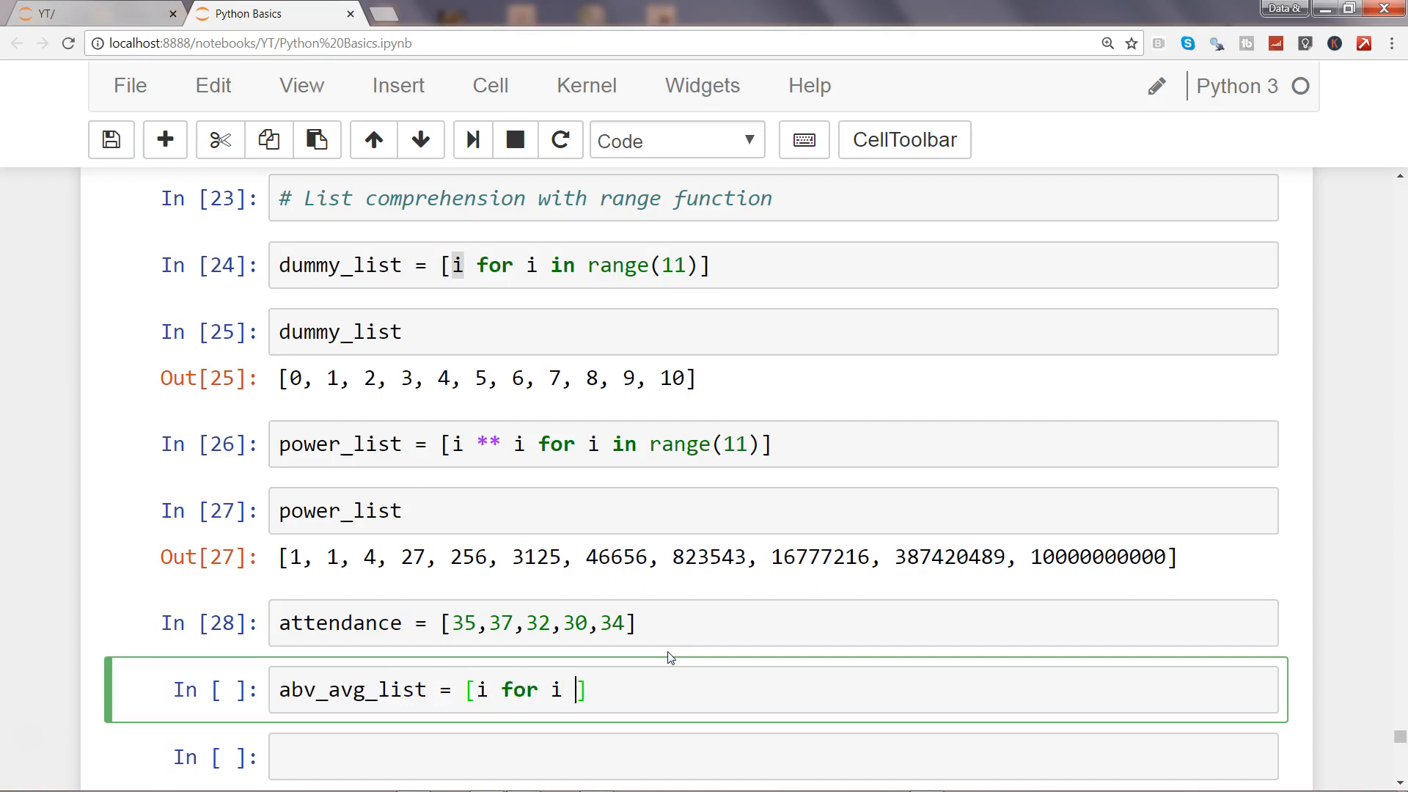
pyautogui.write('in a')
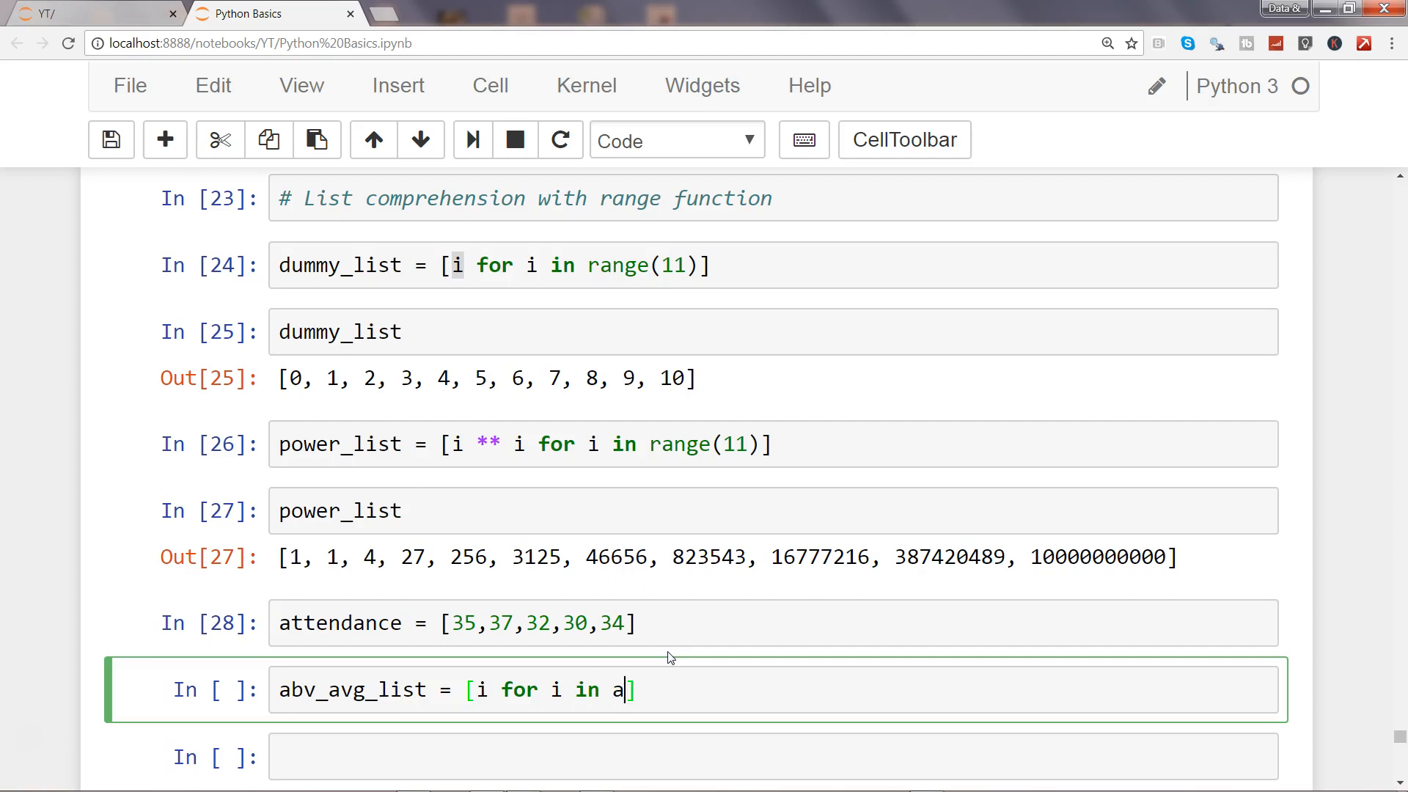
pyautogui.write('ttendance')
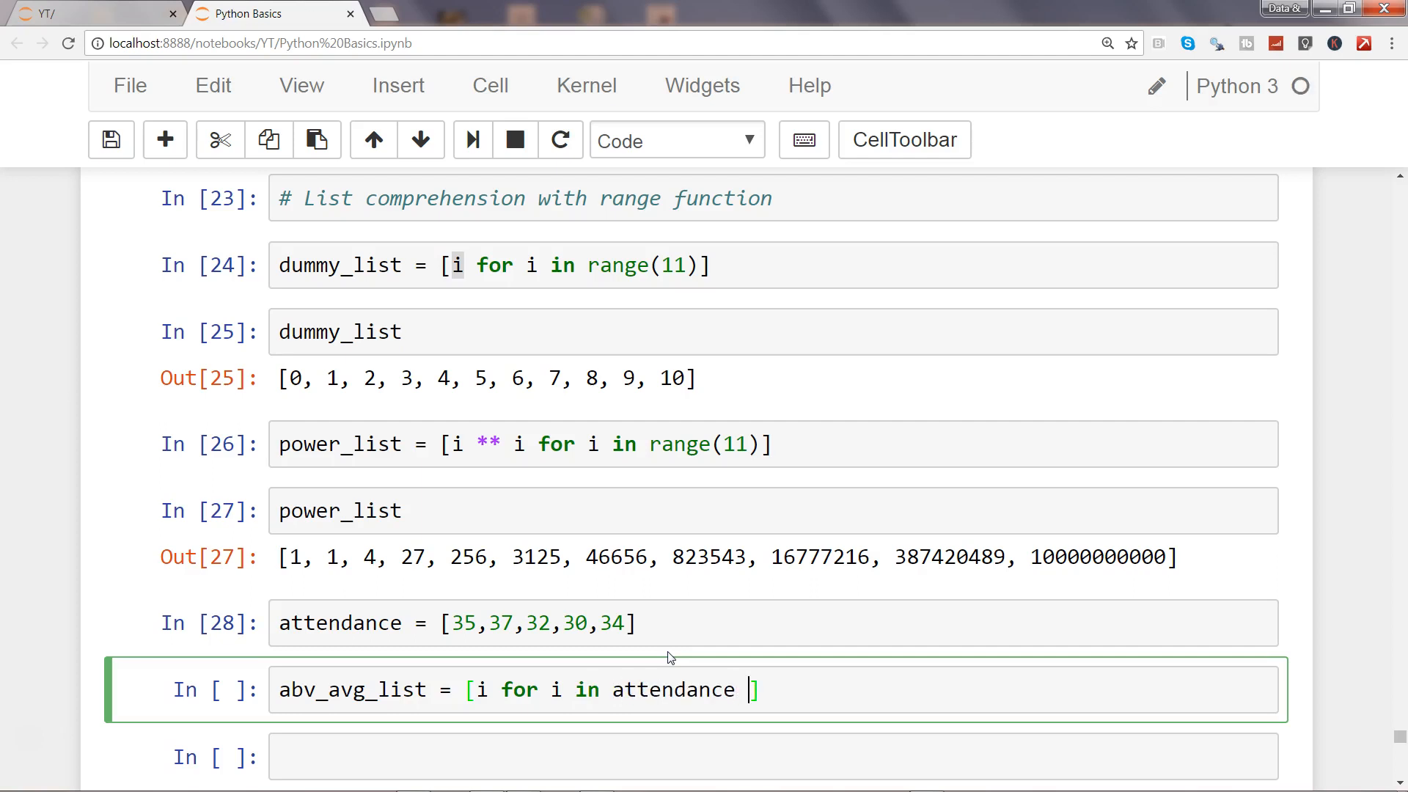
pyautogui.write('if i >=')
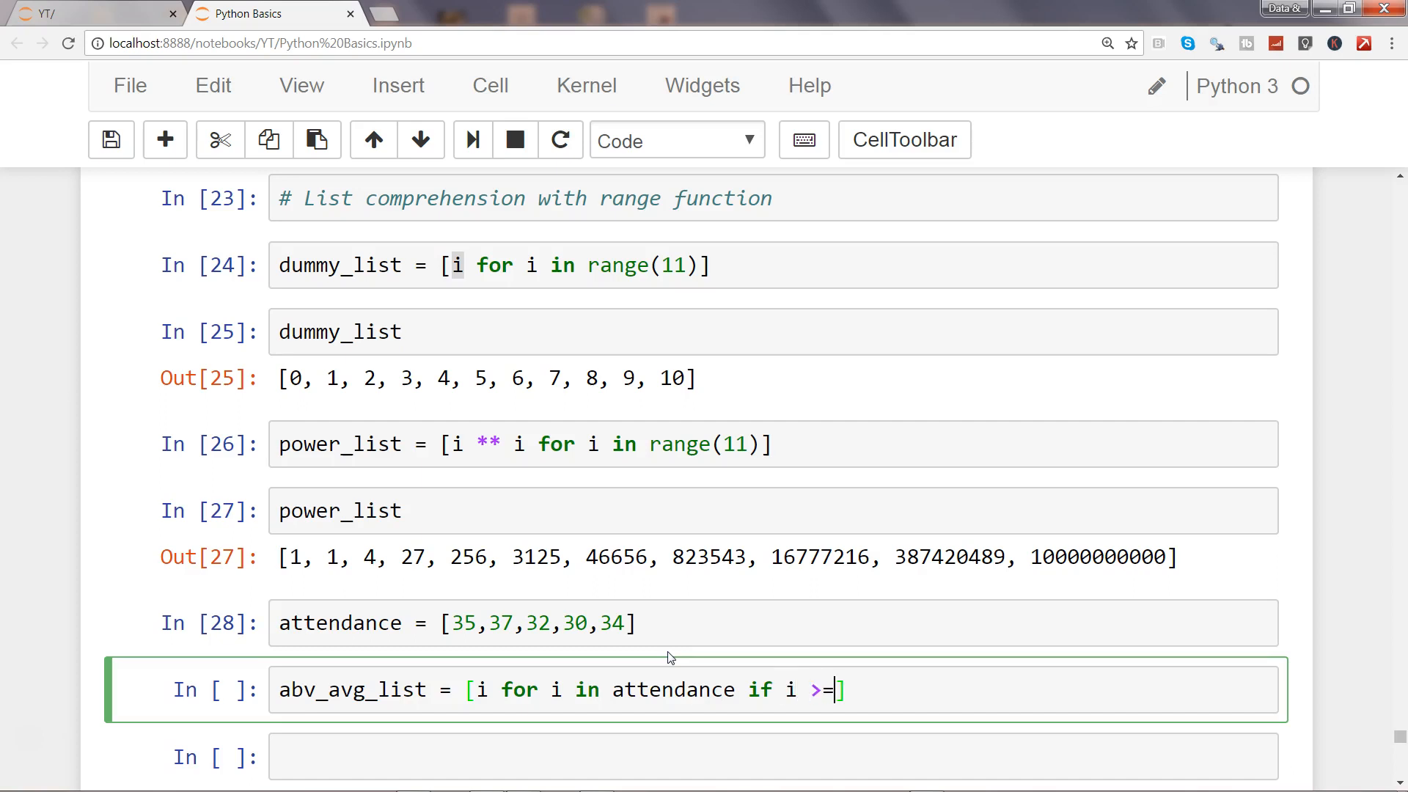
pyautogui.write('35')
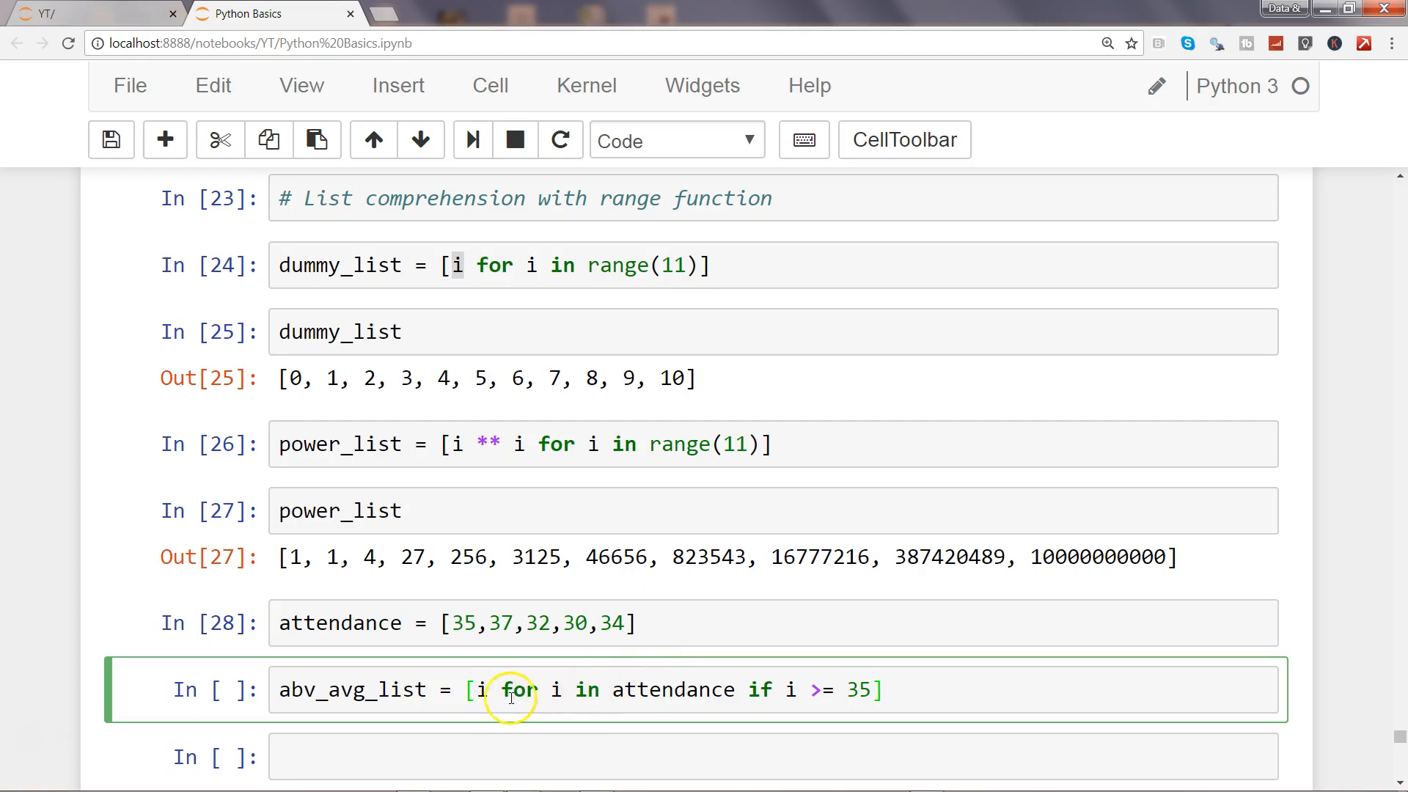
pyautogui.moveTo(787, 691)
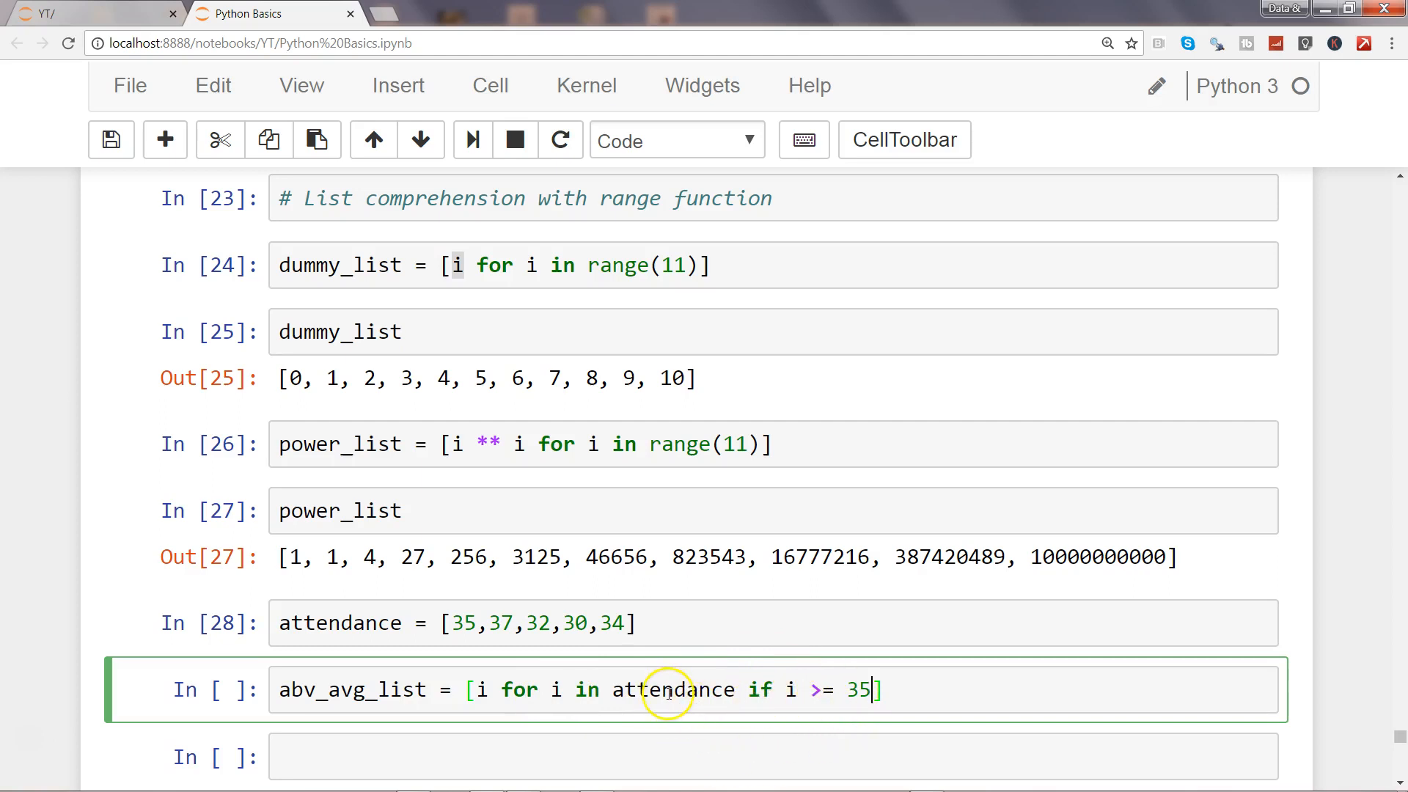
pyautogui.moveTo(583, 704)
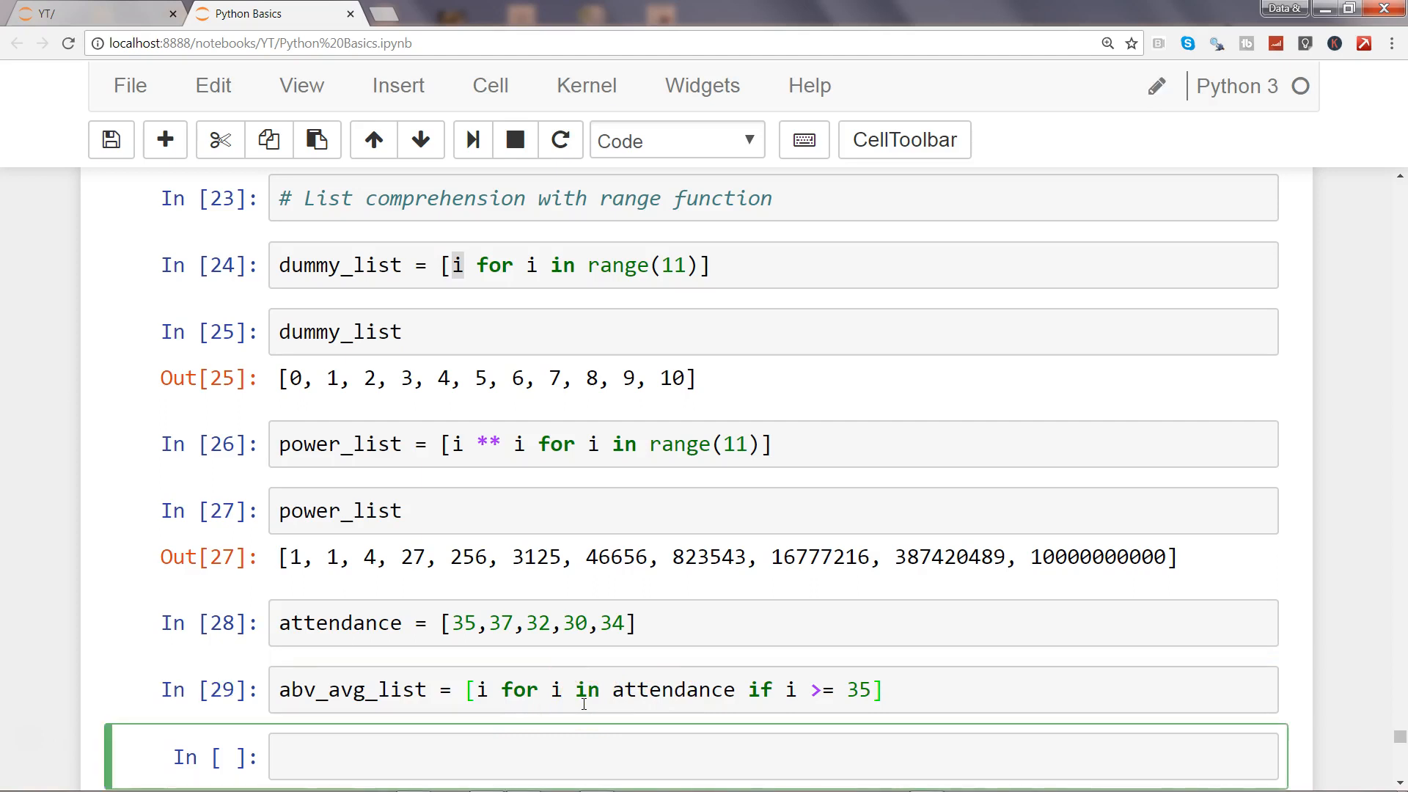
pyautogui.write('abv_')
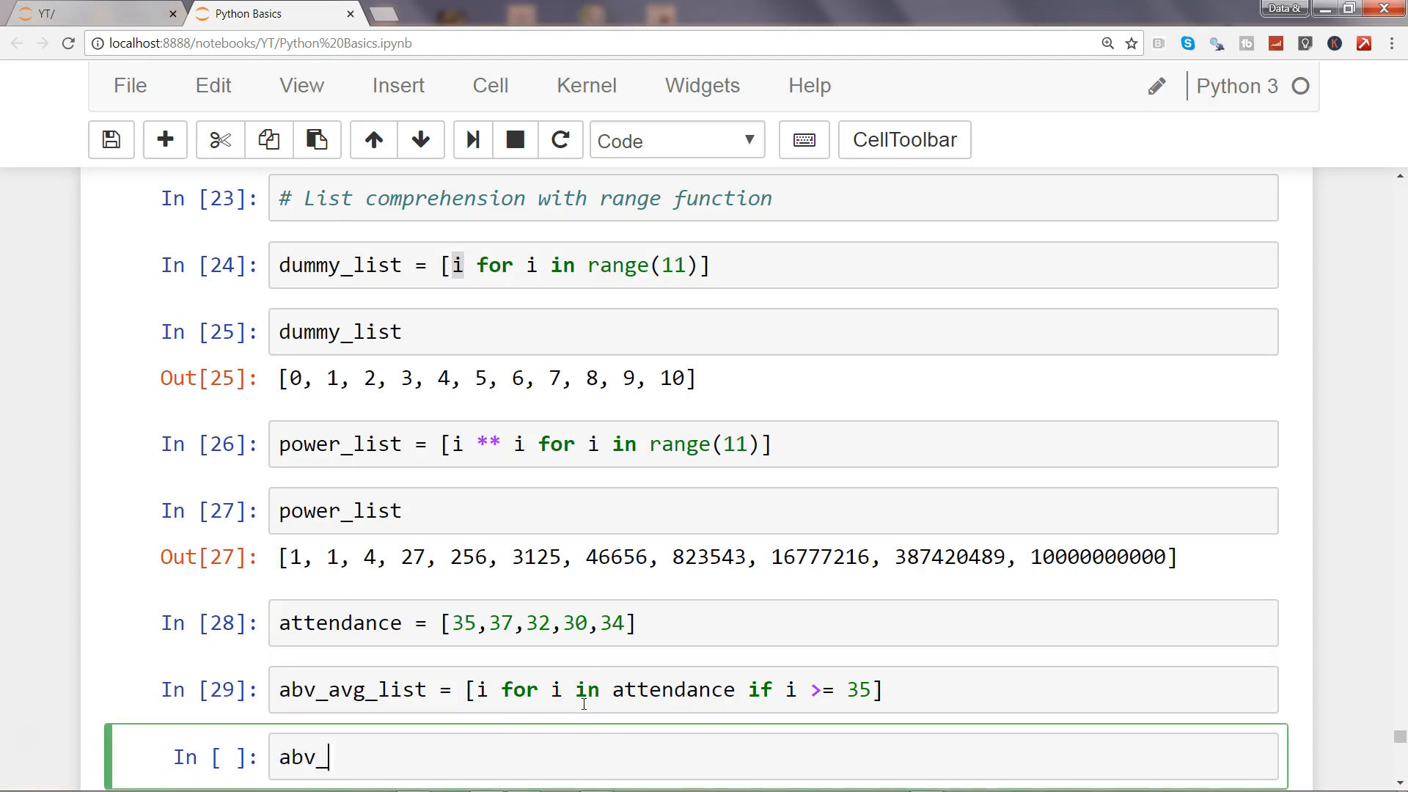
pyautogui.write('avg_list')
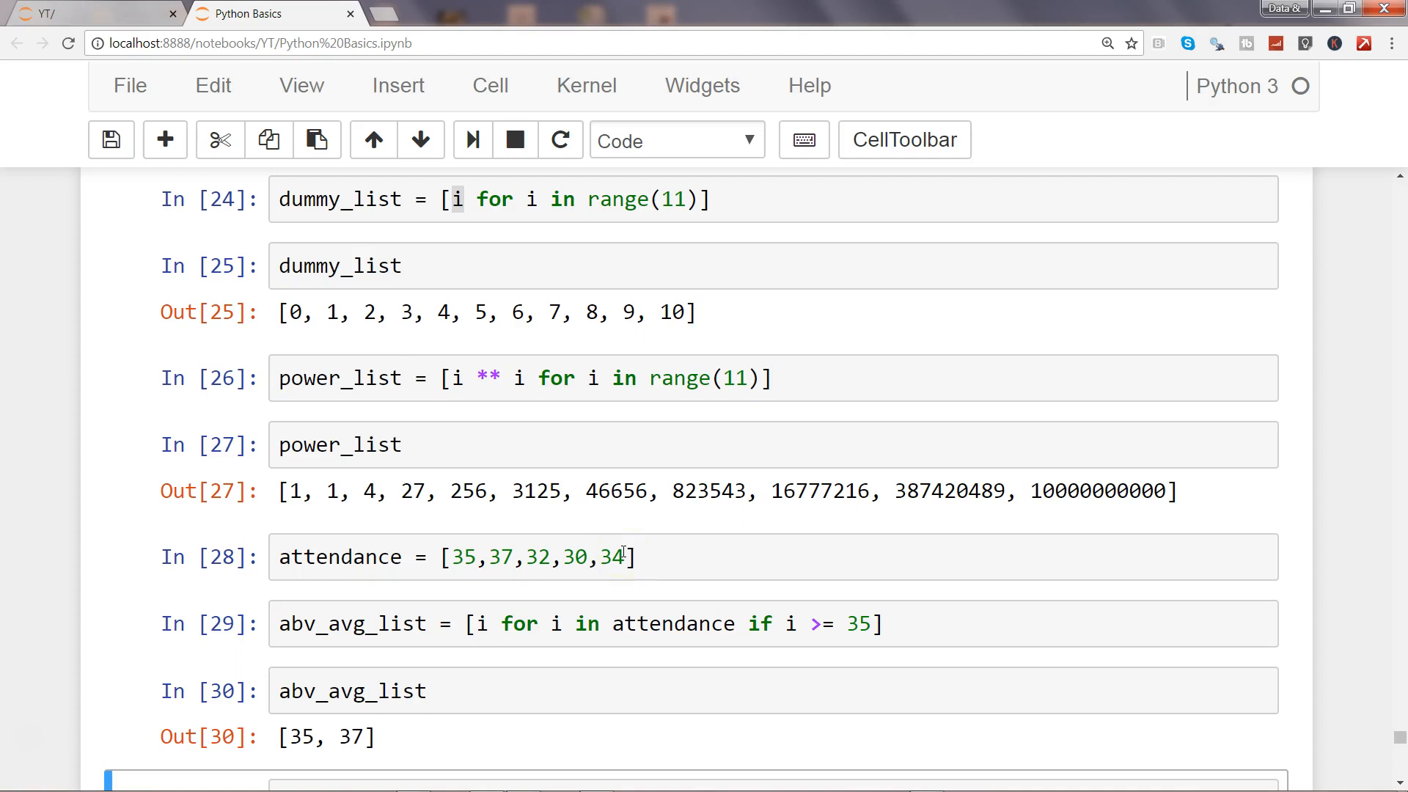
pyautogui.moveTo(1388, 776)
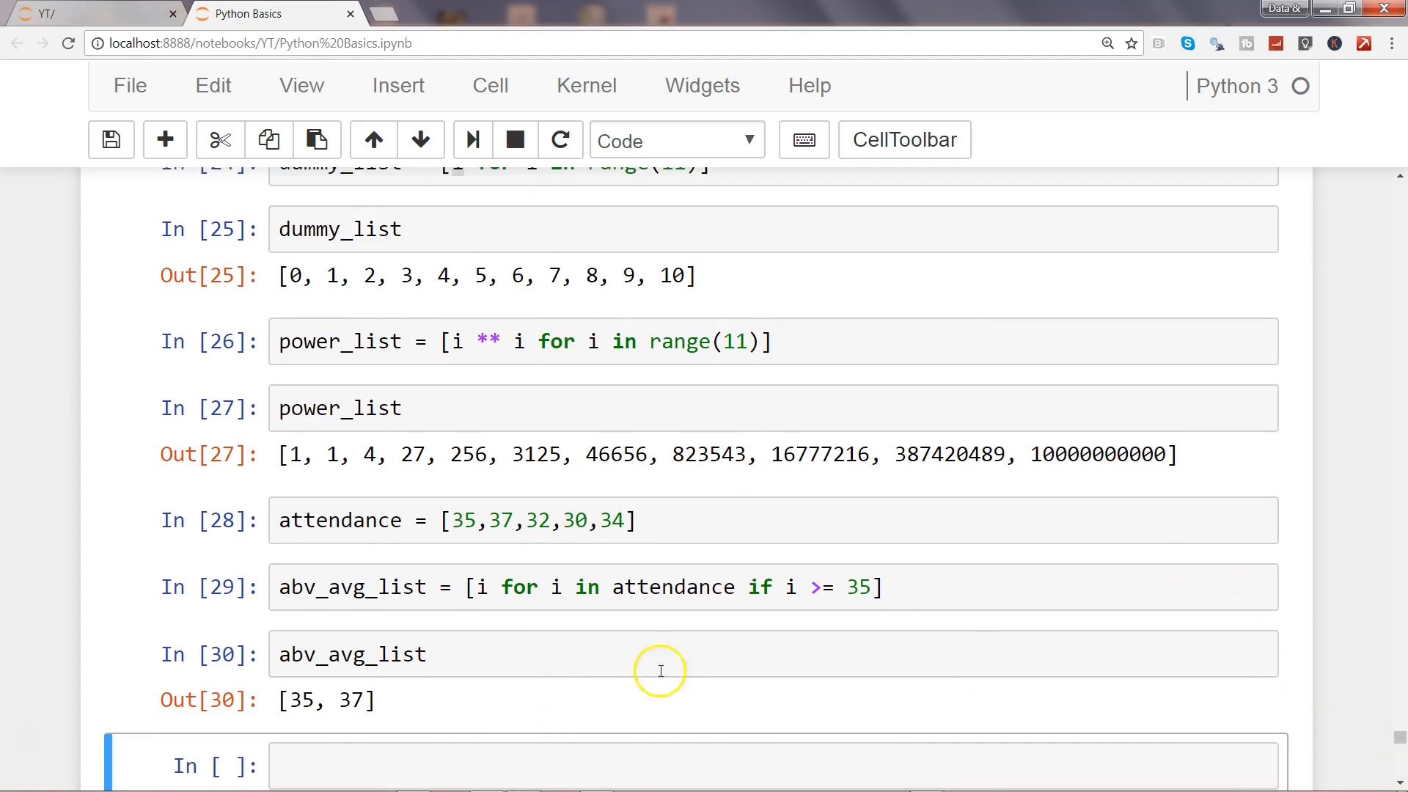
# Write even_nums = [i for i in range(11) for i %2 == 0] in a new cell.
pyautogui.scroll(-3)
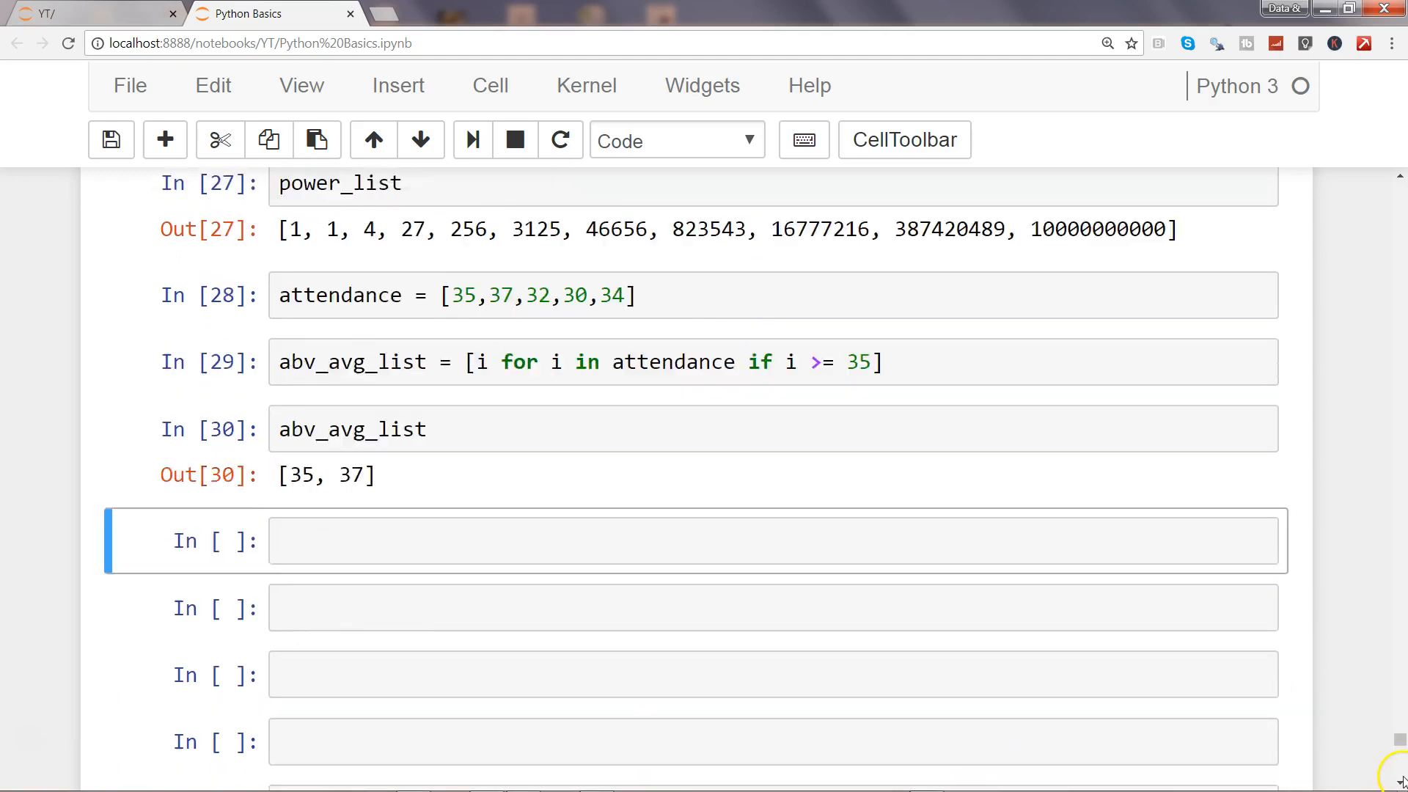
pyautogui.scroll(-3)
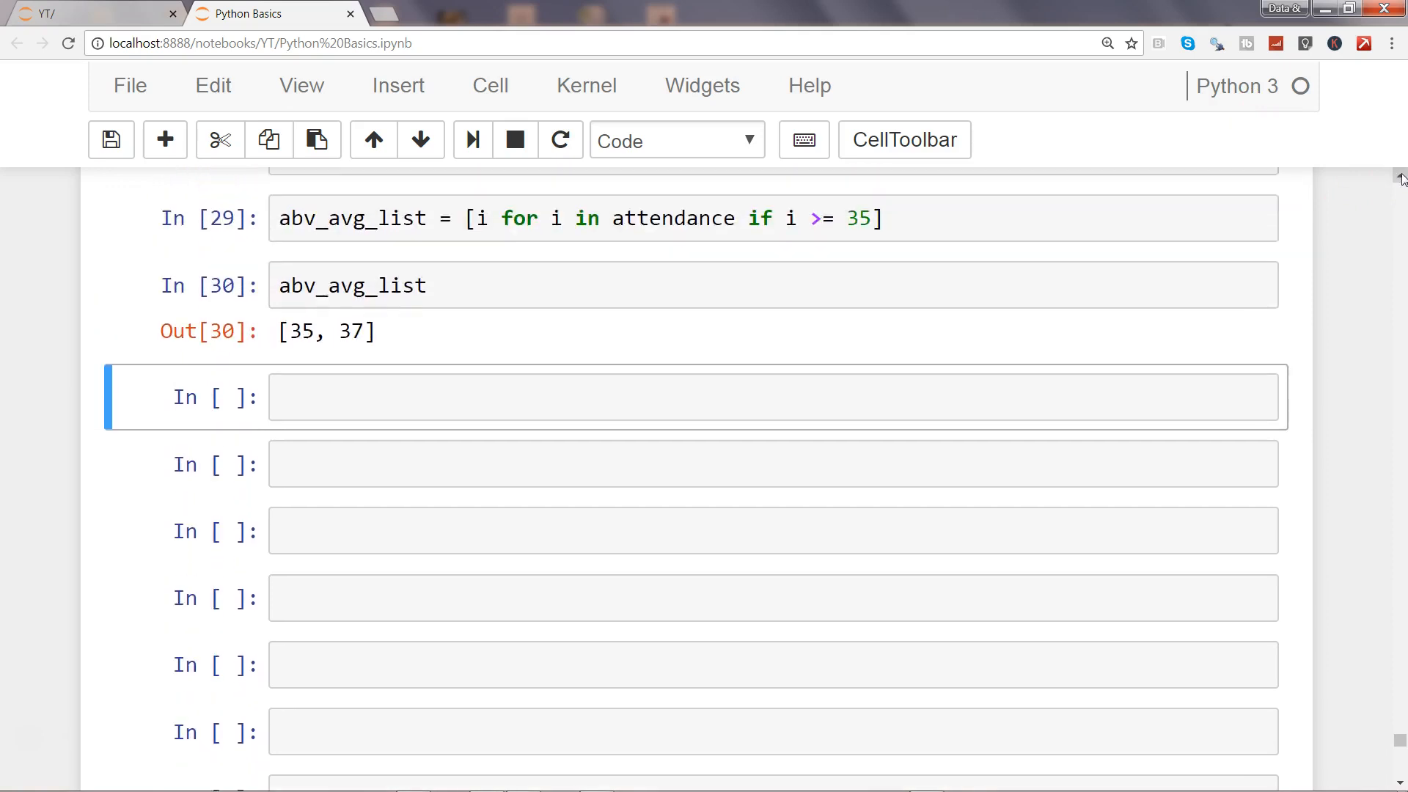
pyautogui.click(528, 489)
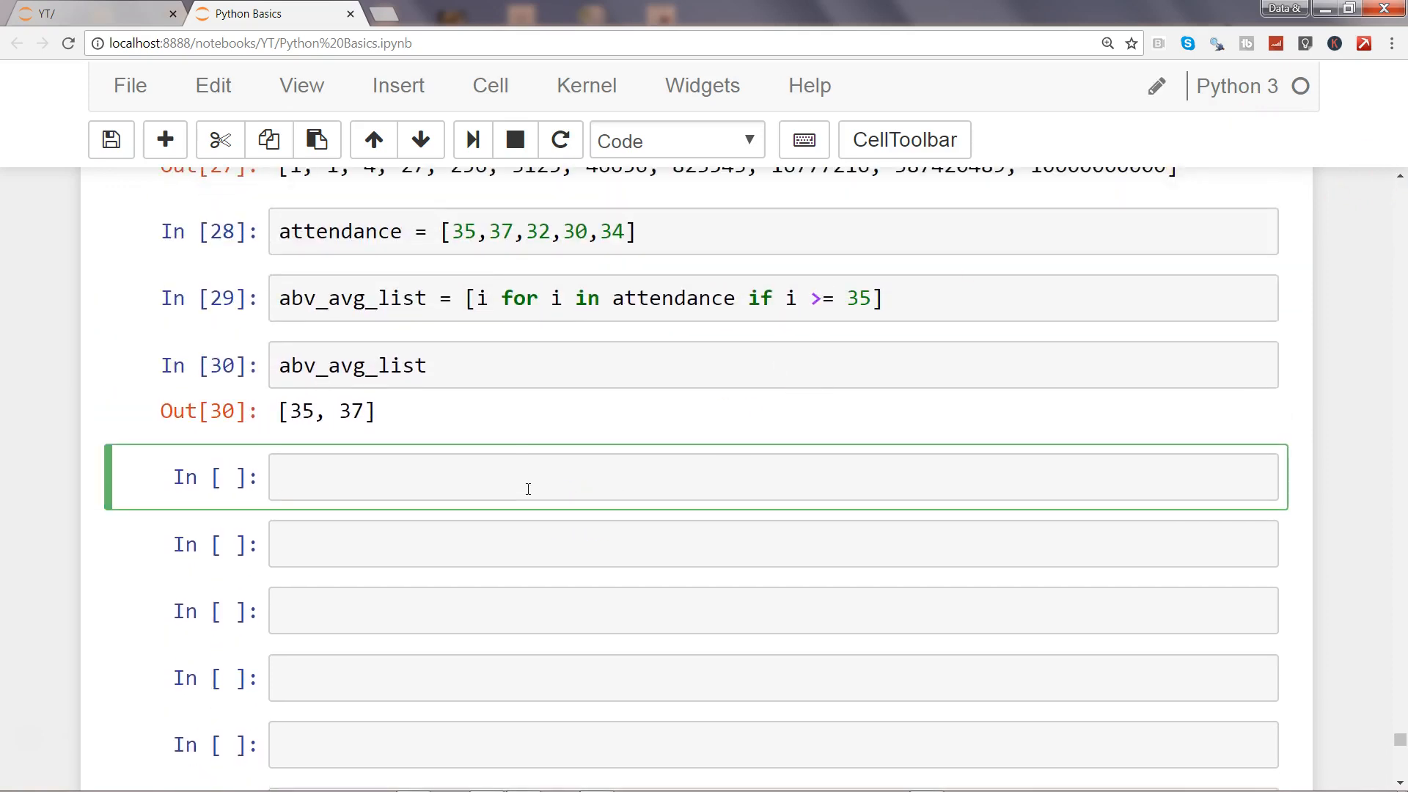
pyautogui.write('even')
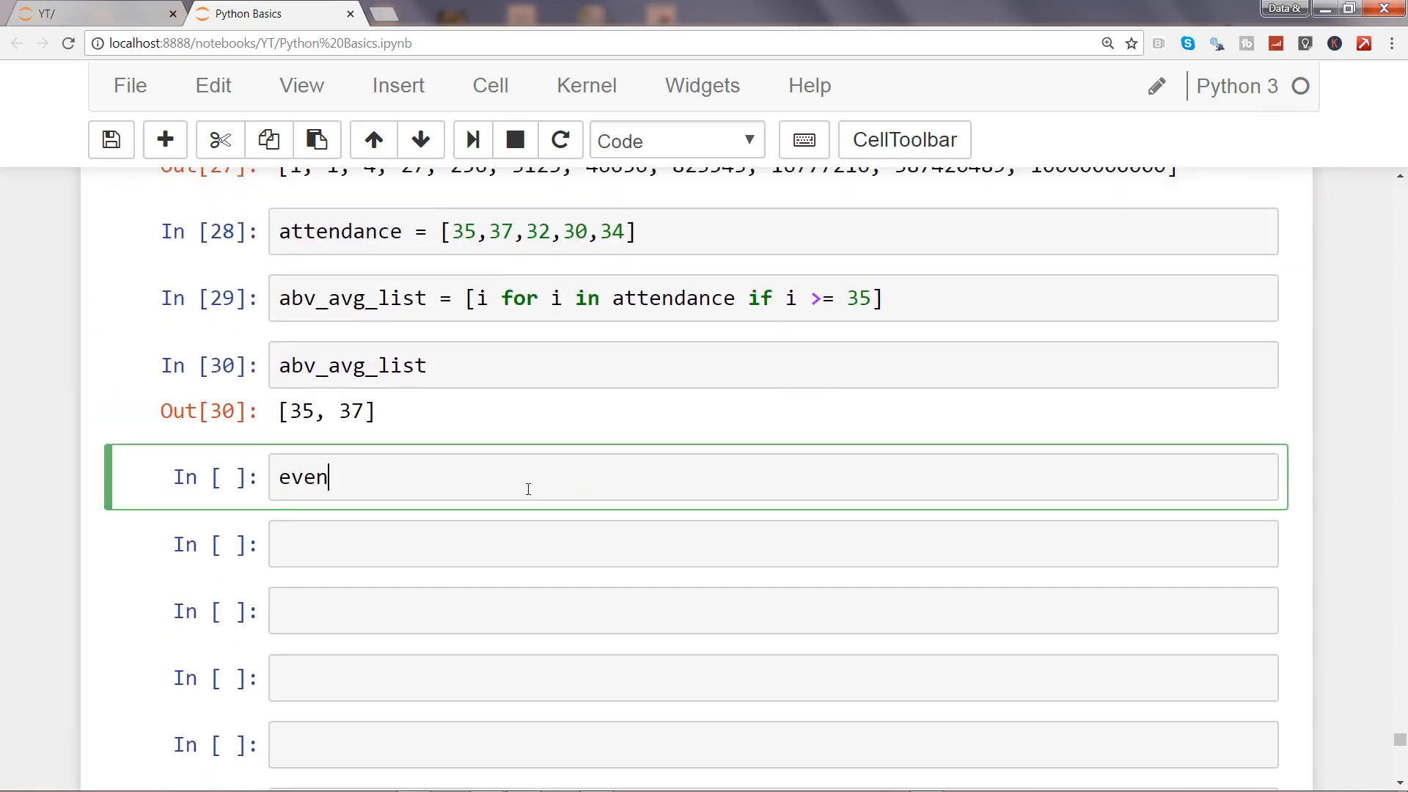
pyautogui.write('_nums')
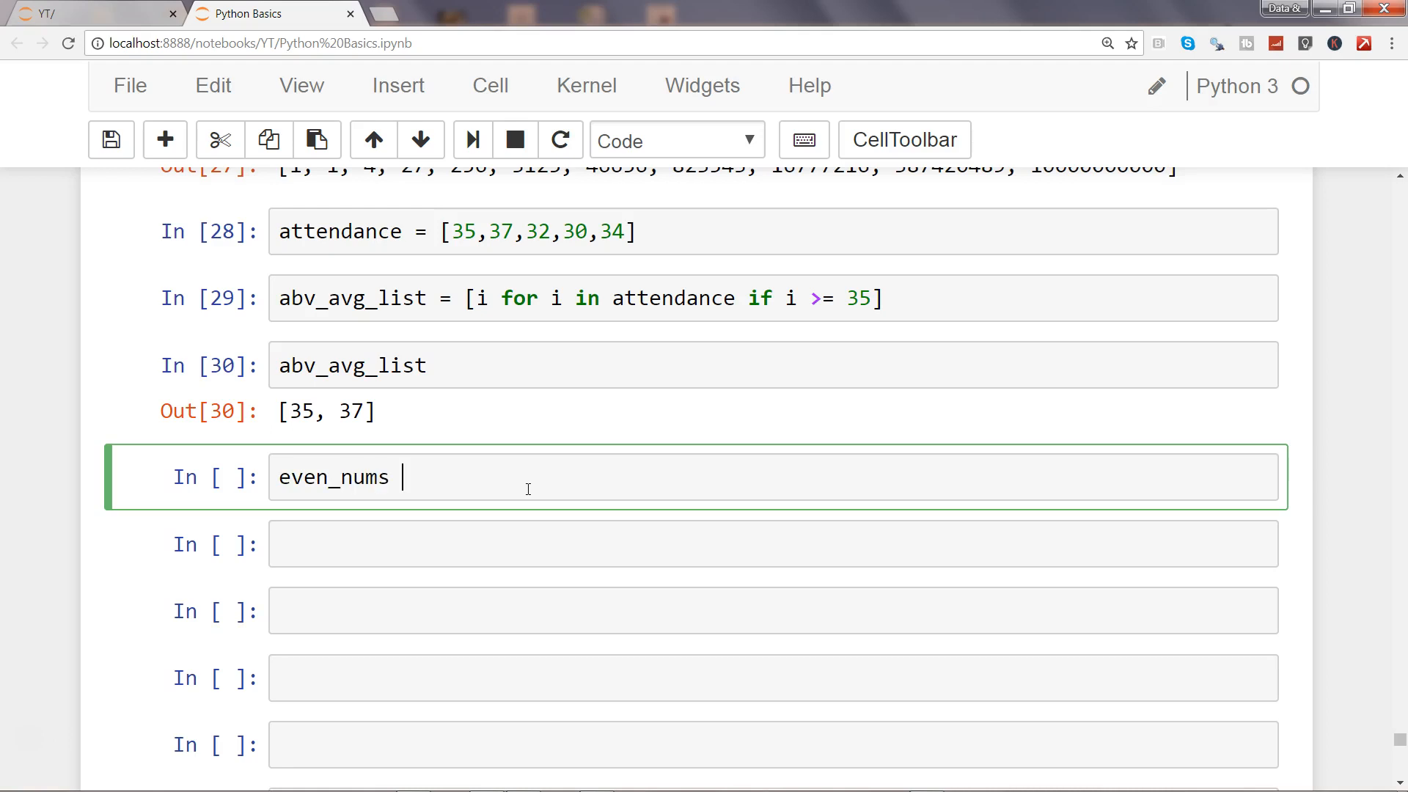
pyautogui.write('= [i for]')
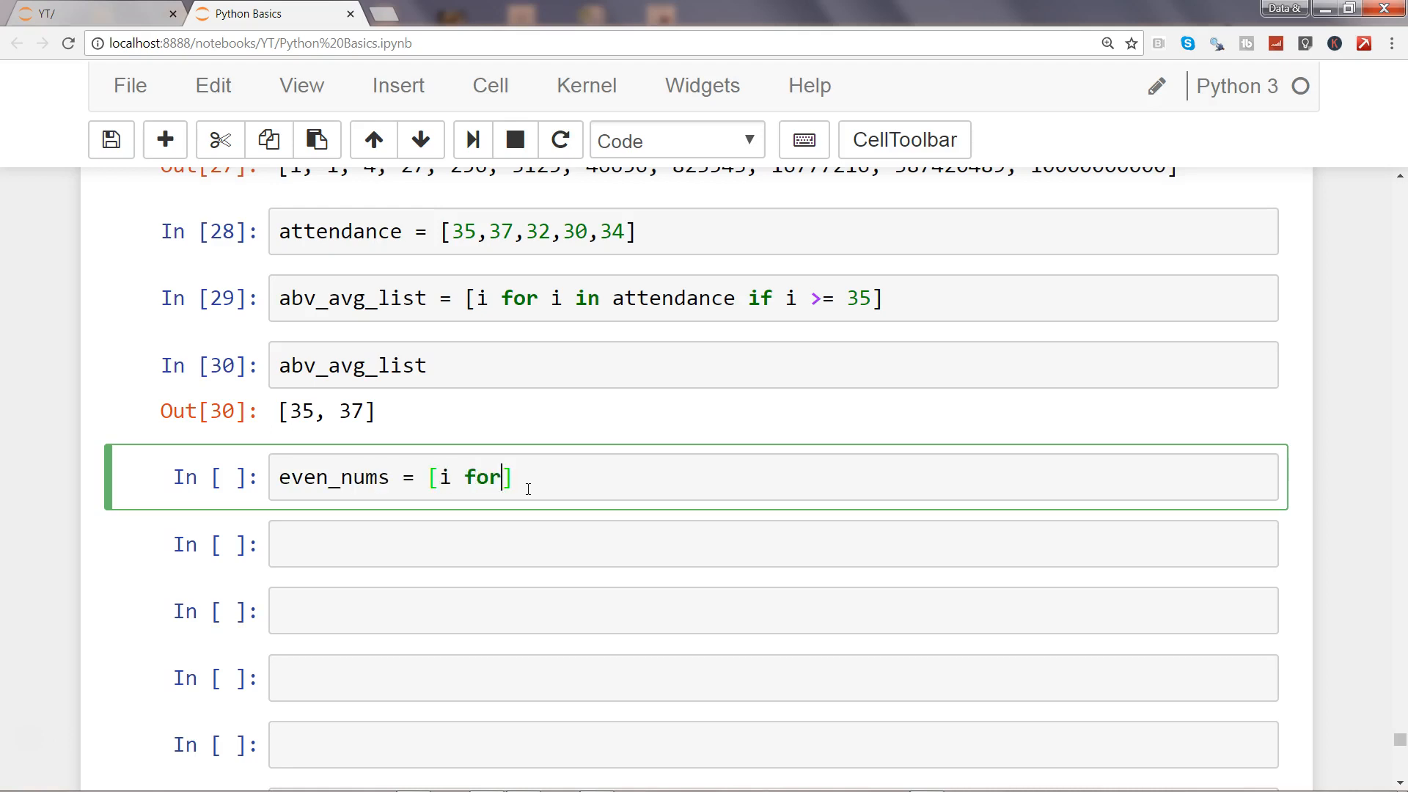
pyautogui.write('i in')
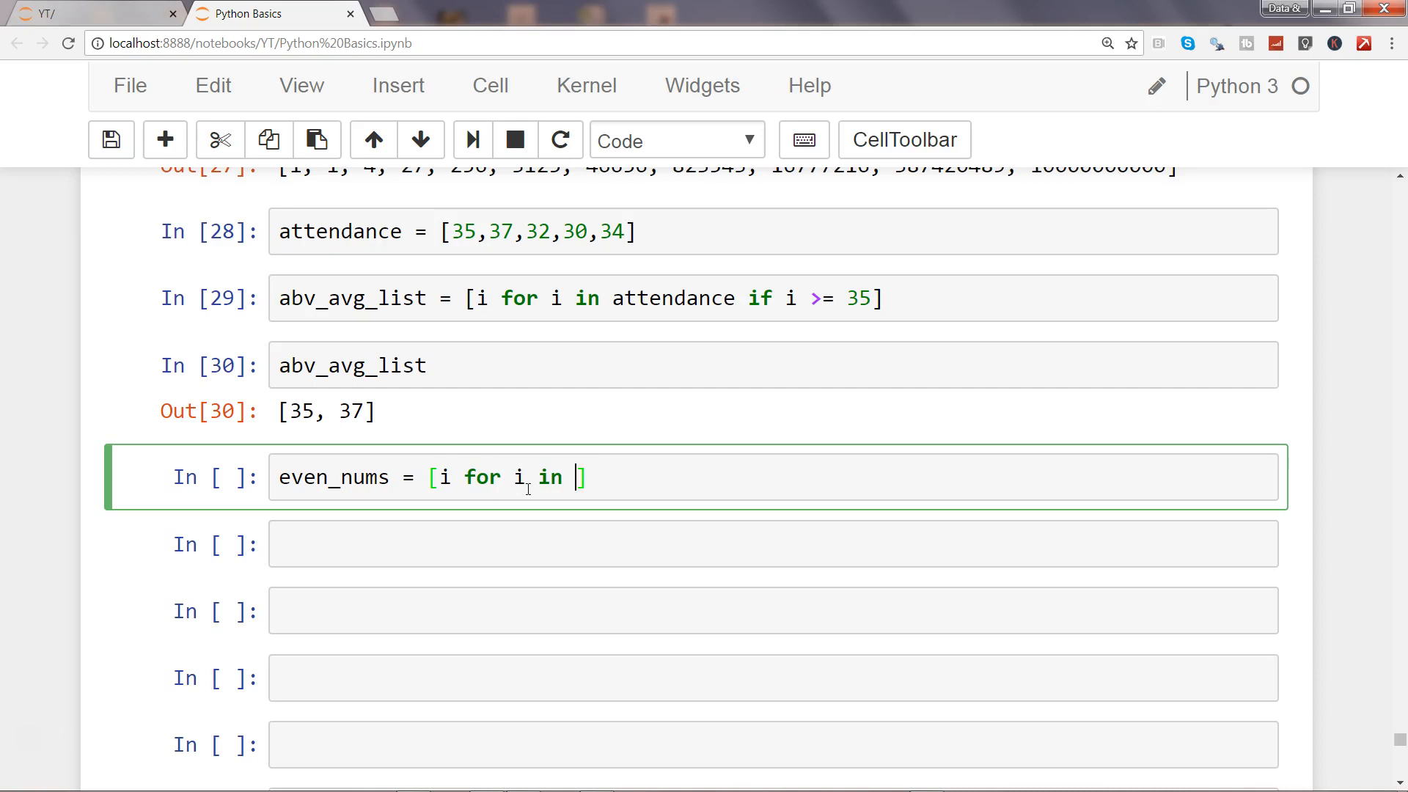
pyautogui.write('range(11)')
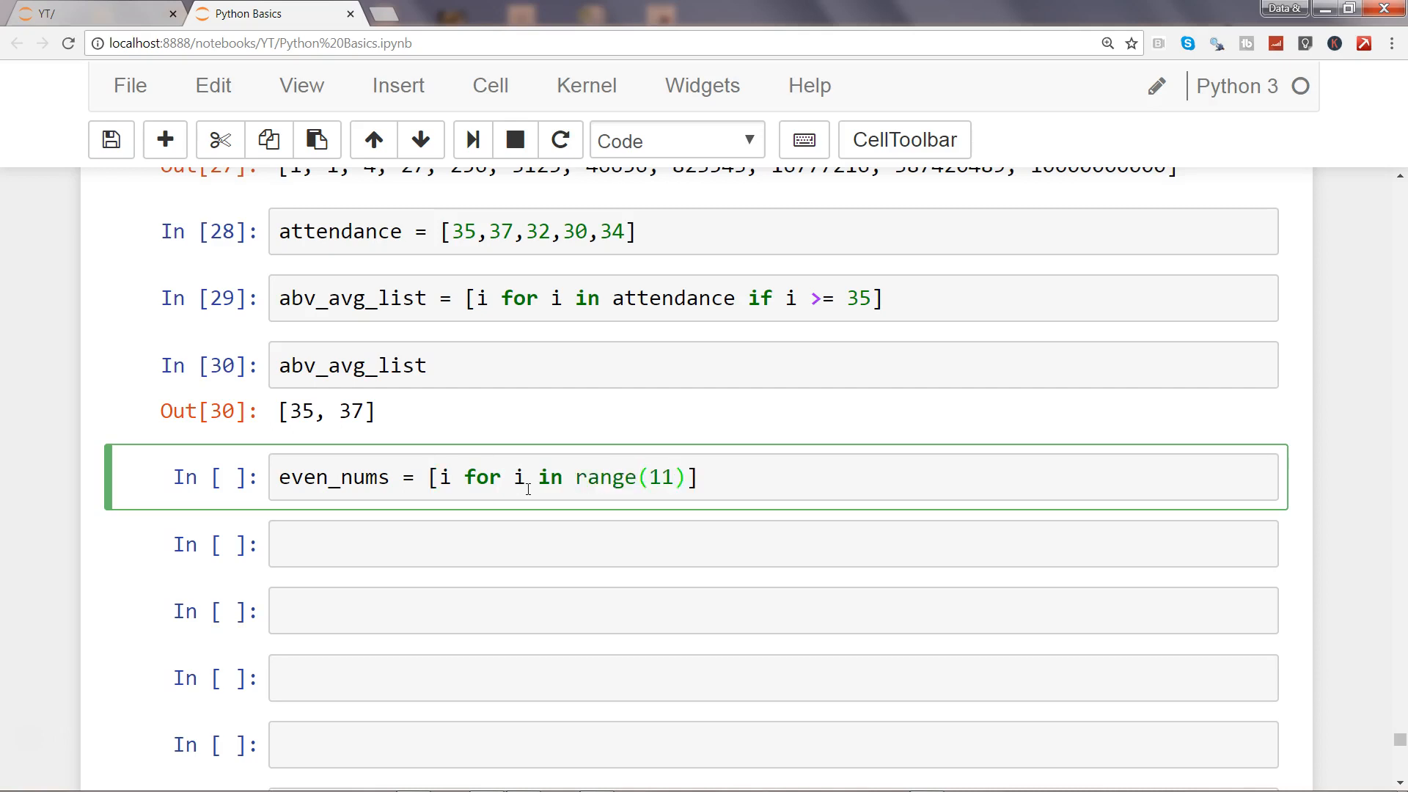
pyautogui.write('for i')
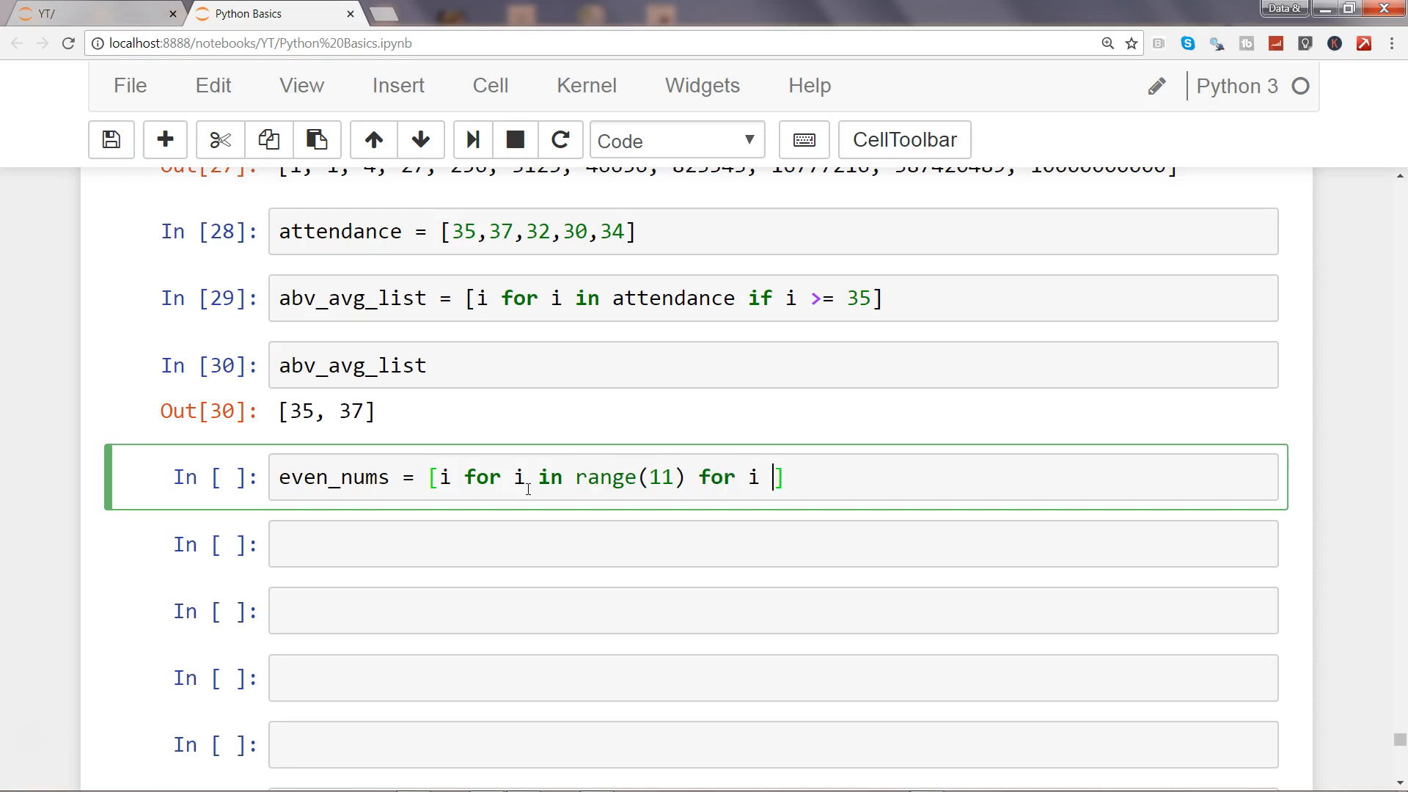
pyautogui.write('%')
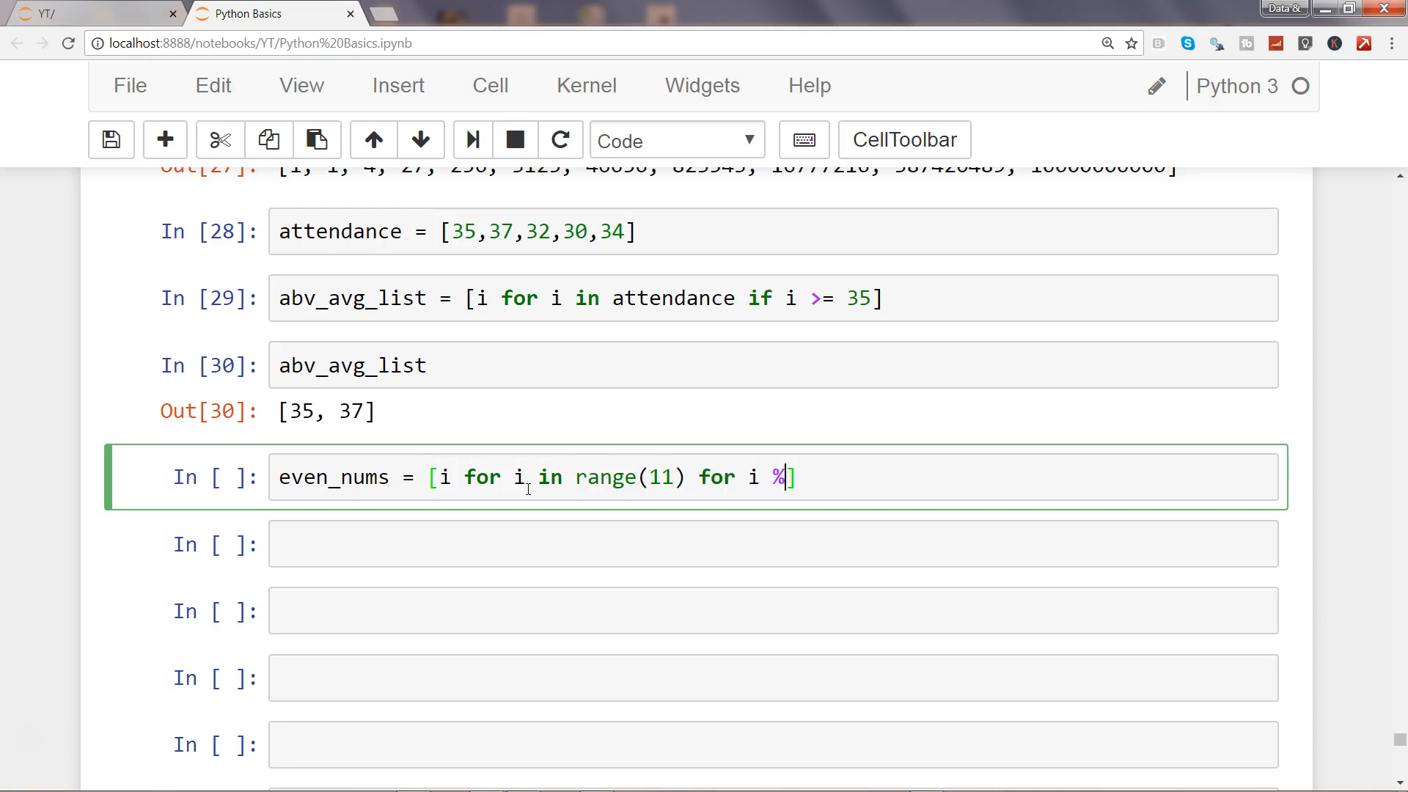
pyautogui.write('2 ==')
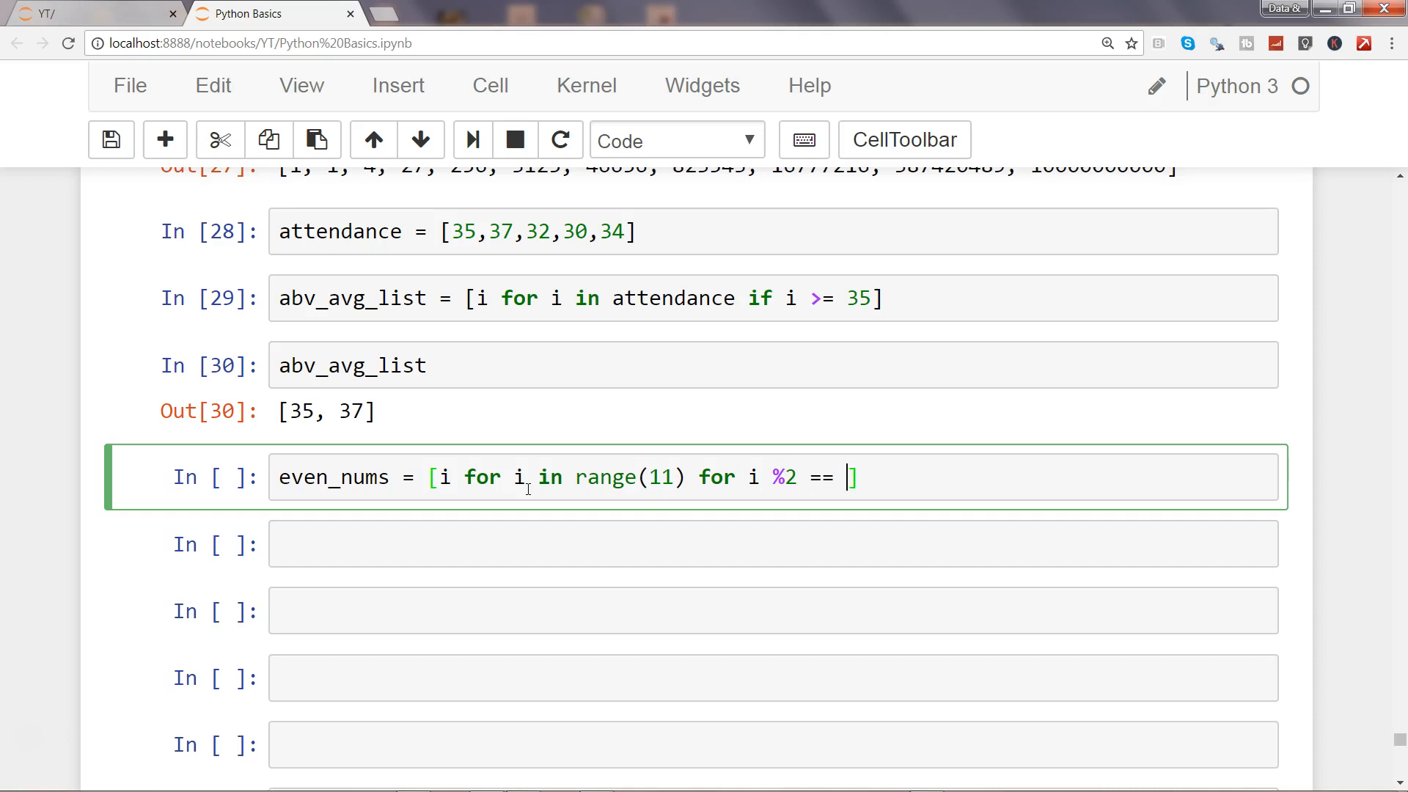
pyautogui.write('0')
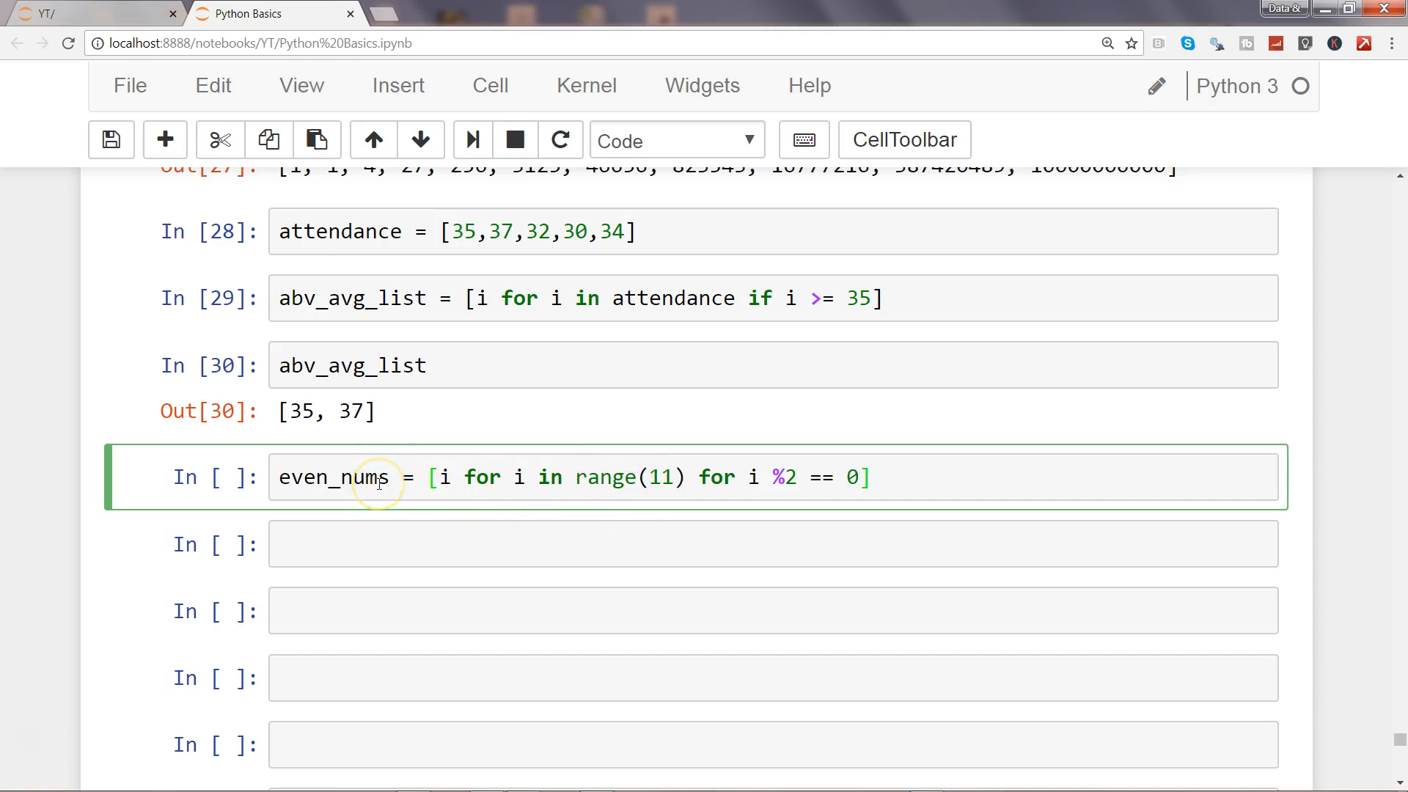
# Fix the even_nums SyntaxError by replacing the second 'for' with 'if'.
pyautogui.doubleClick(333, 478)
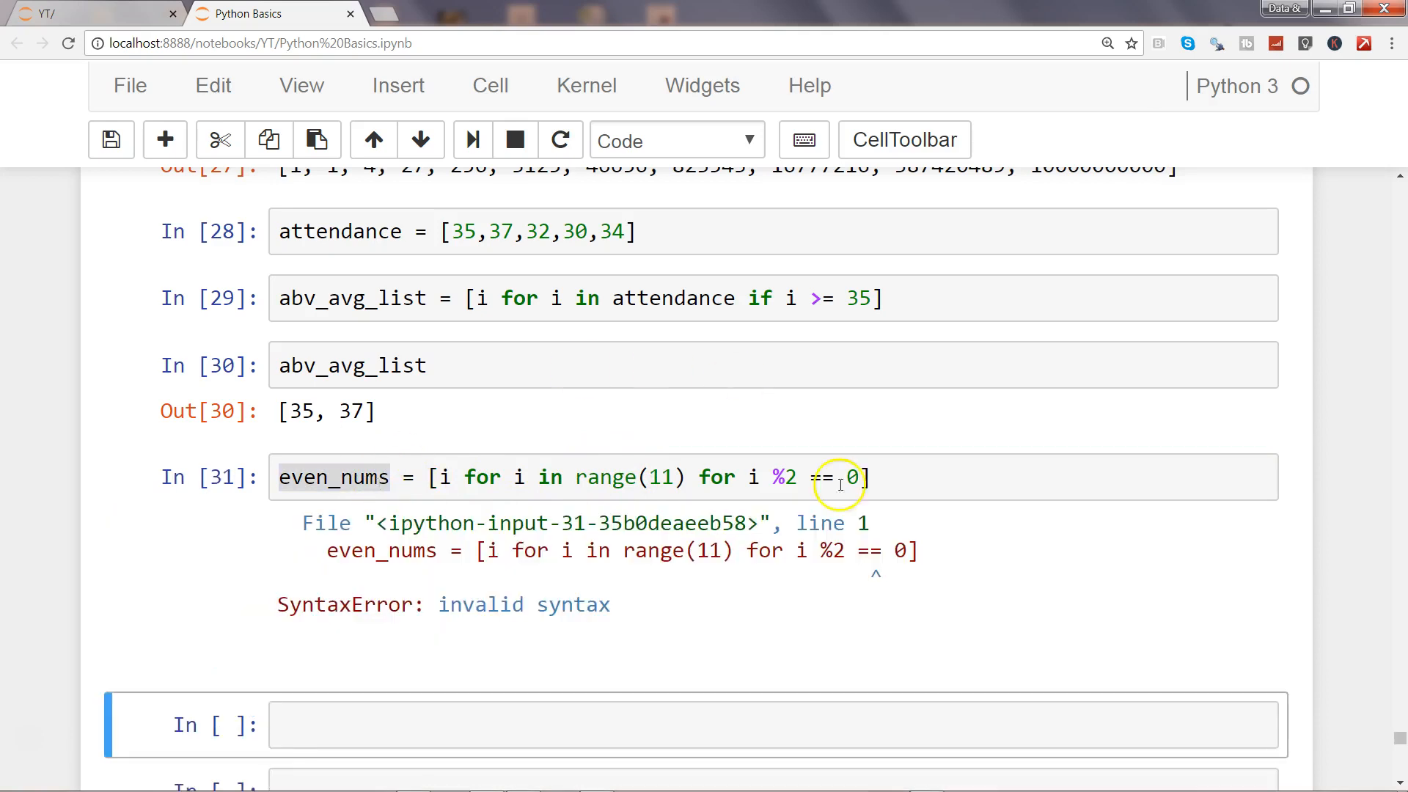
pyautogui.click(825, 477)
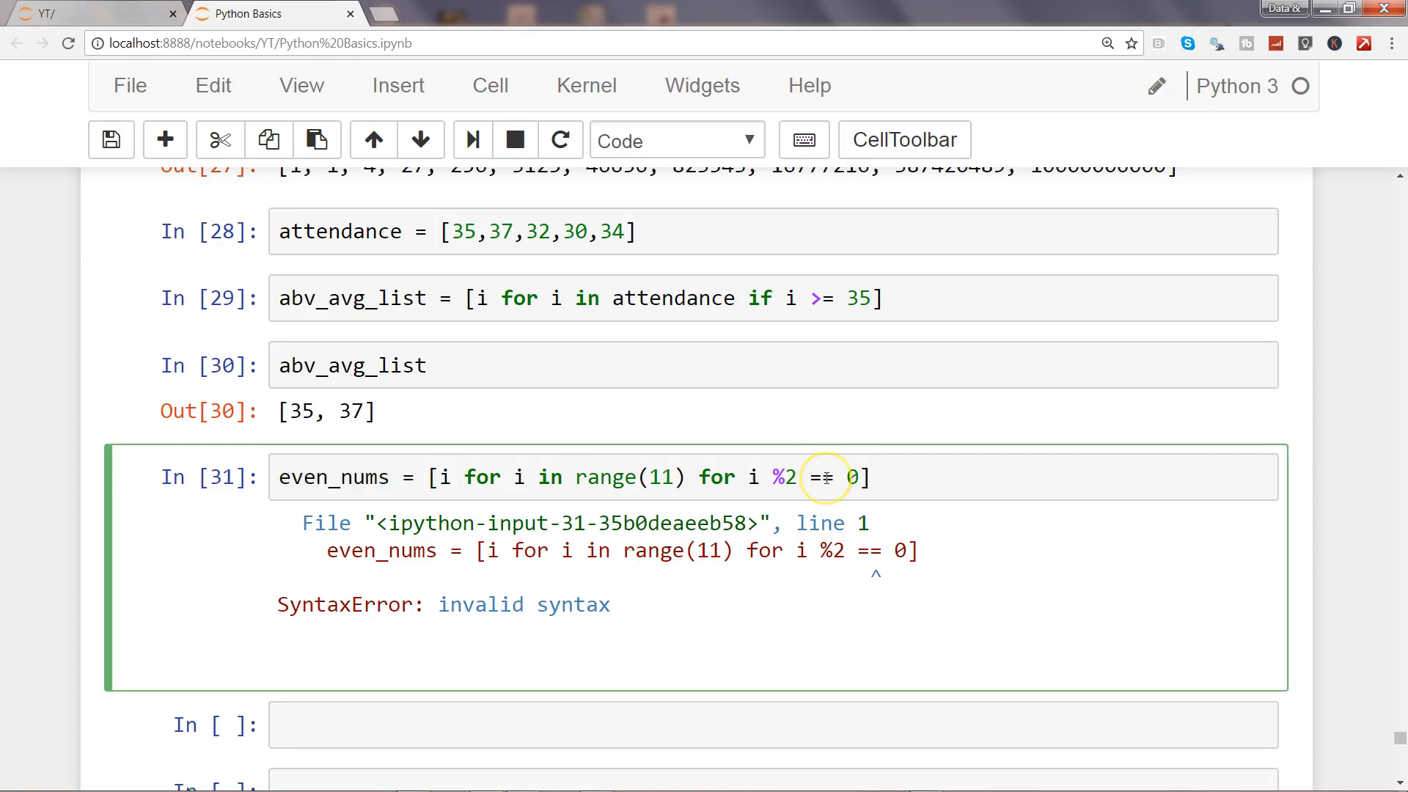
pyautogui.moveTo(754, 477)
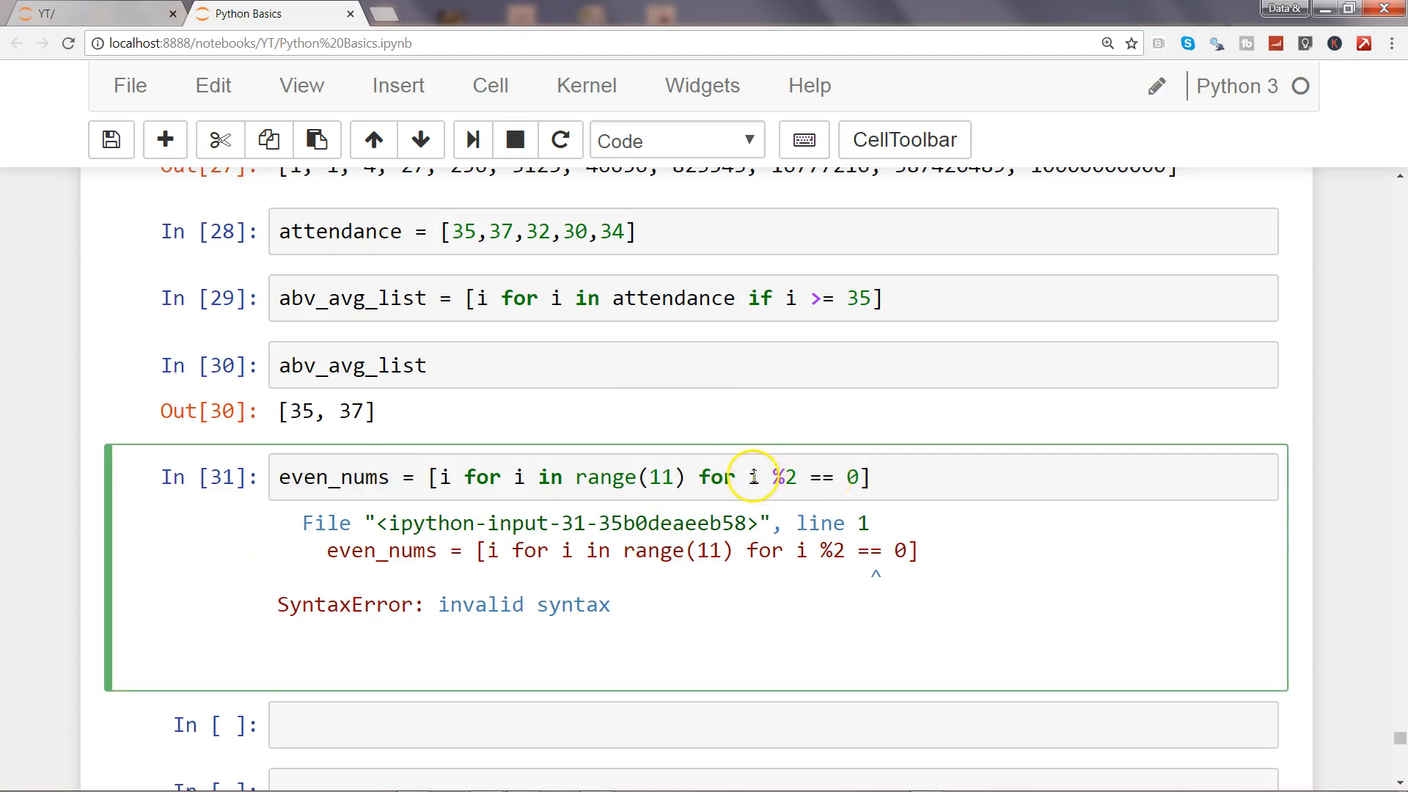
pyautogui.write('if i')
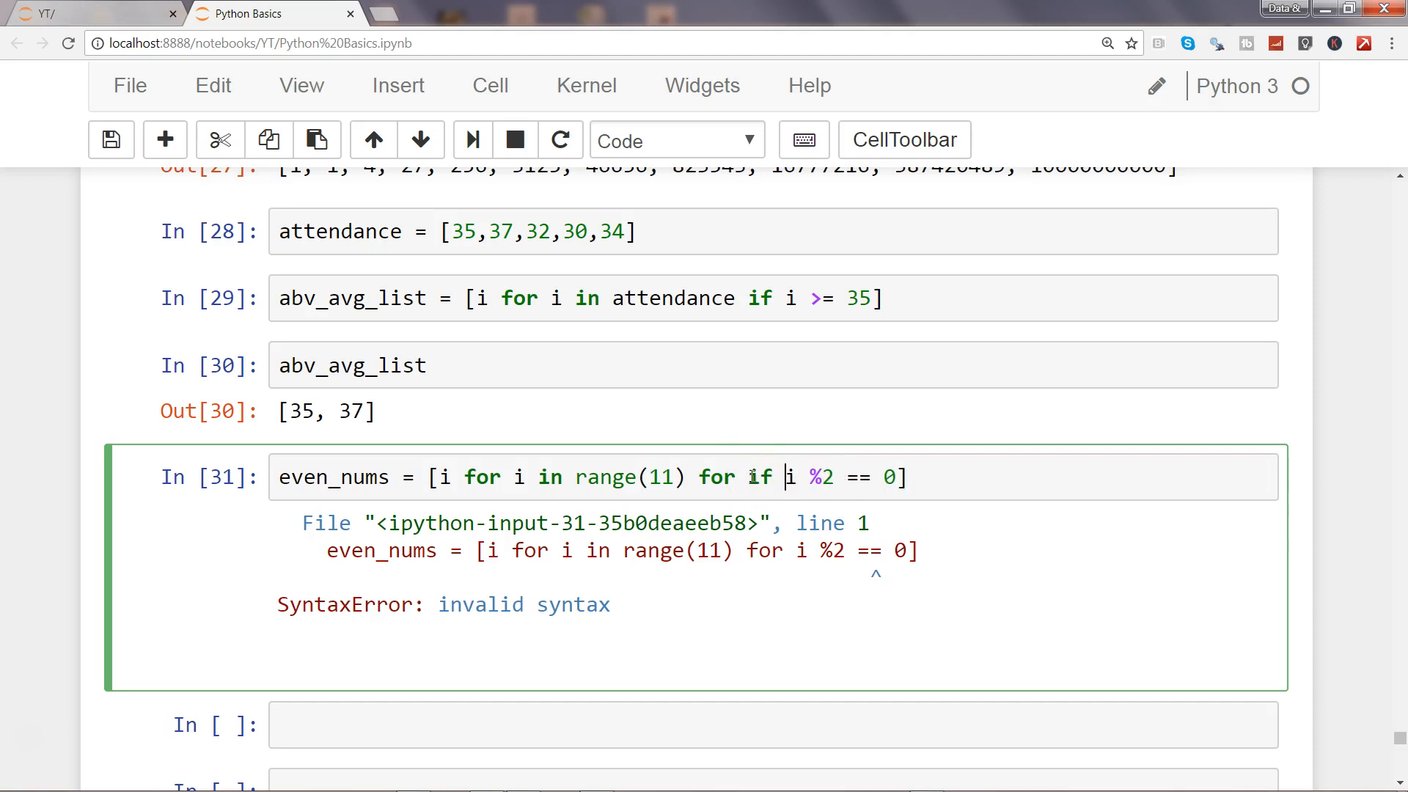
pyautogui.moveTo(720, 477)
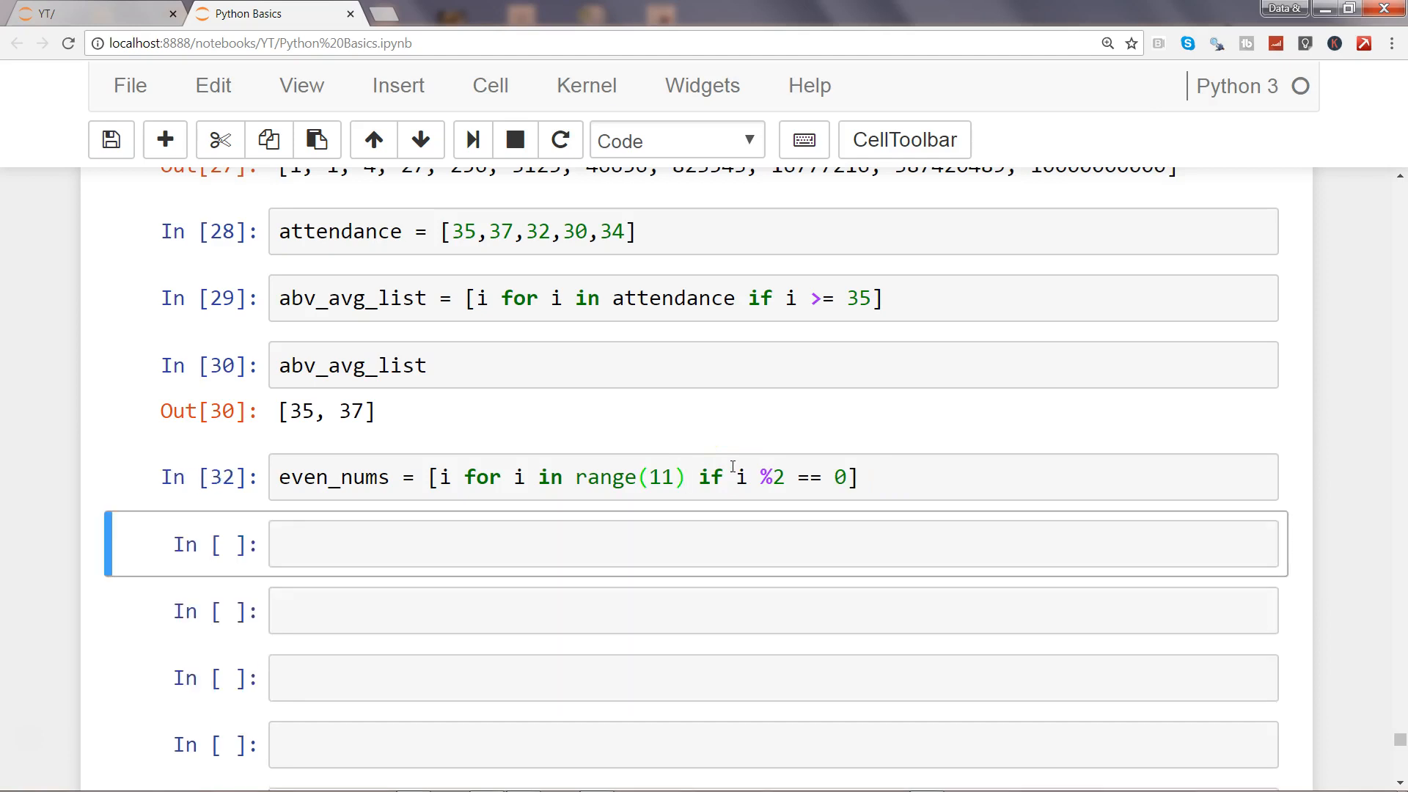
# Enter even_nums in the next cell to output [0, 2, 4, 6, 8, 10].
pyautogui.write('even')
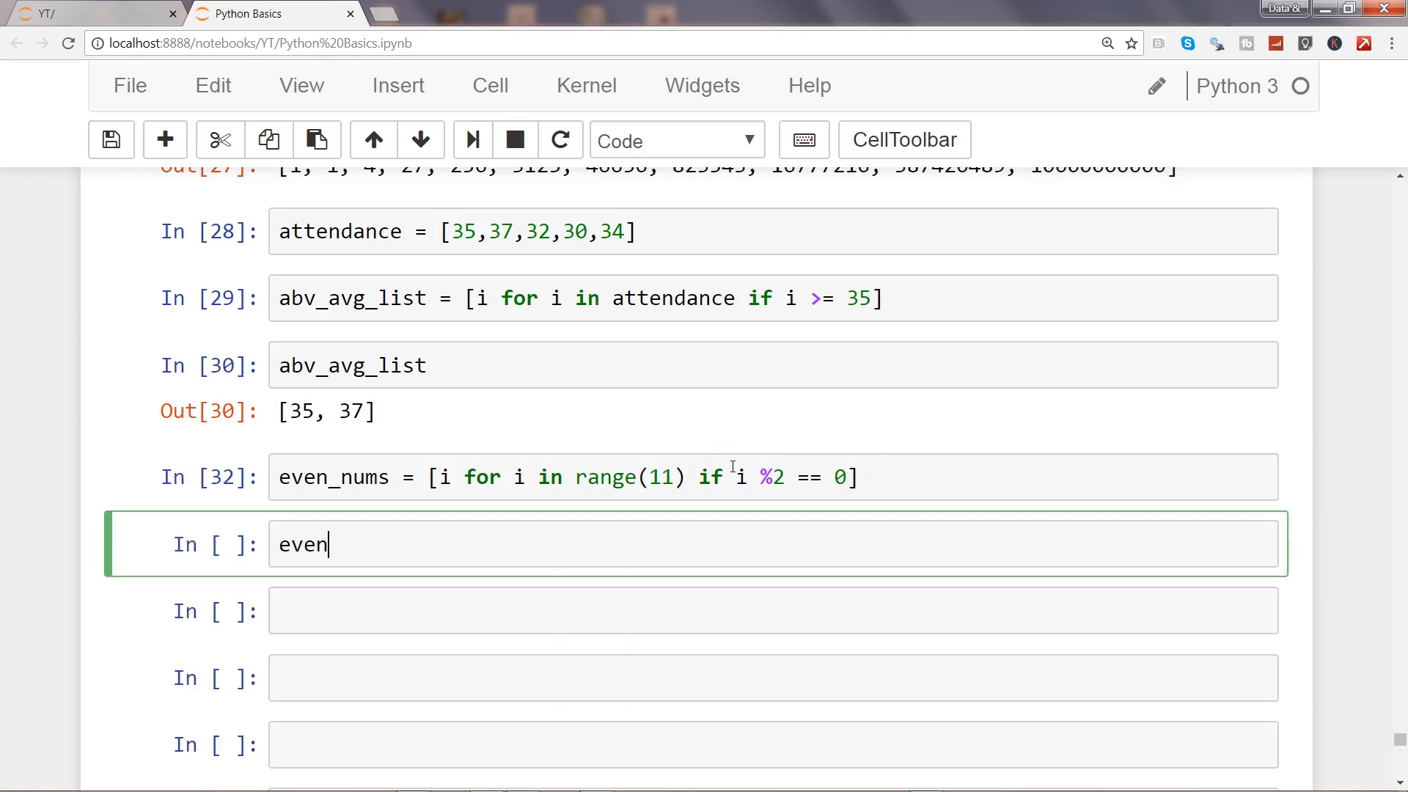
pyautogui.write('_nums')
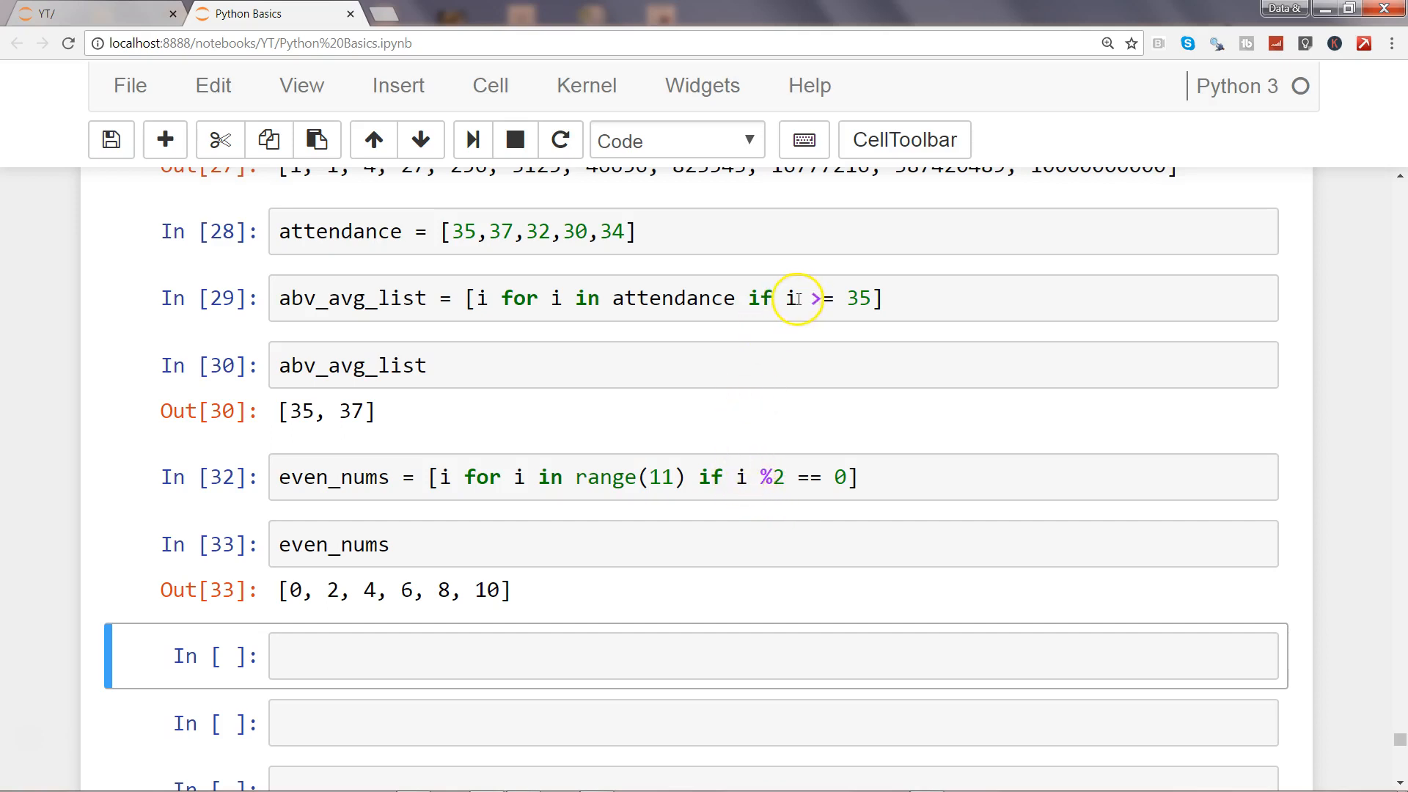
pyautogui.moveTo(763, 478)
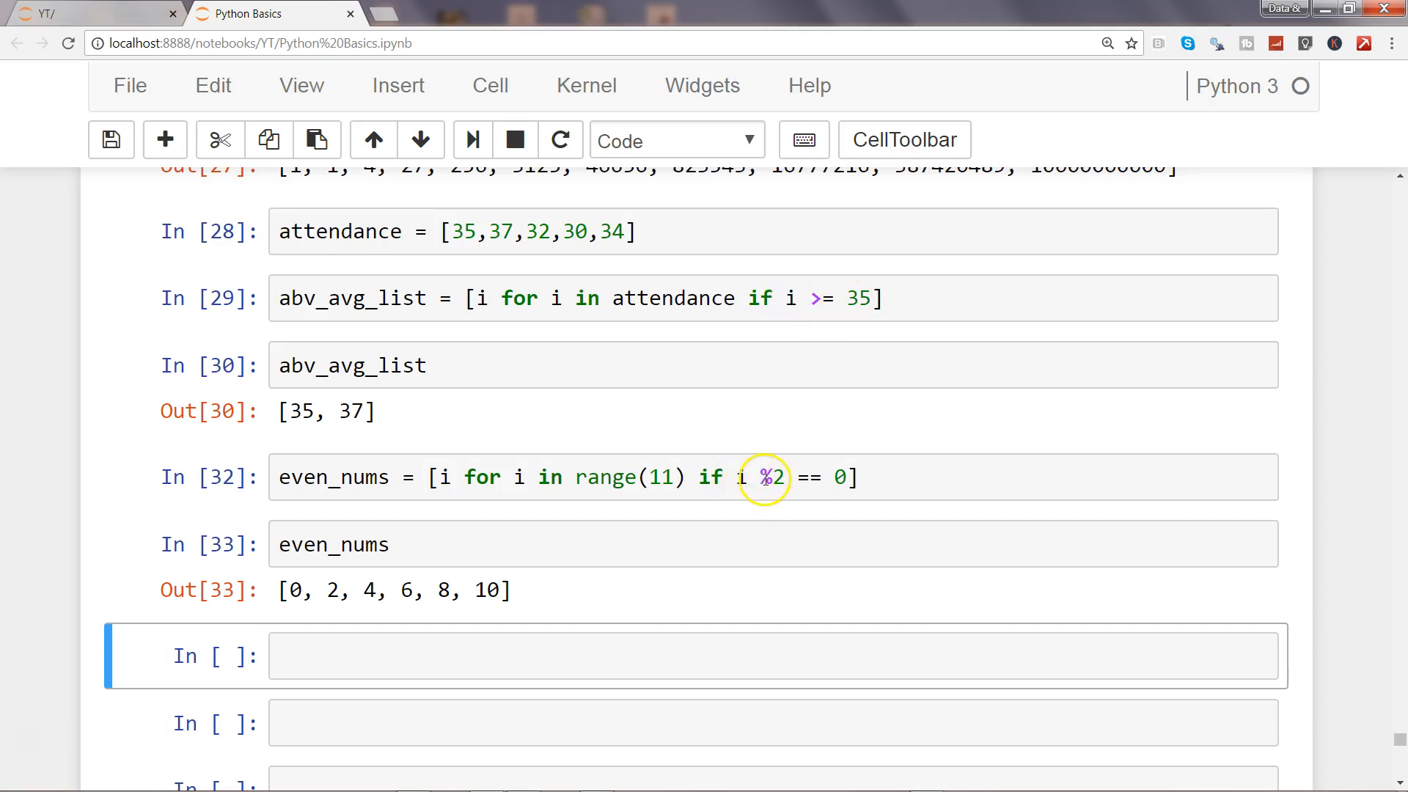